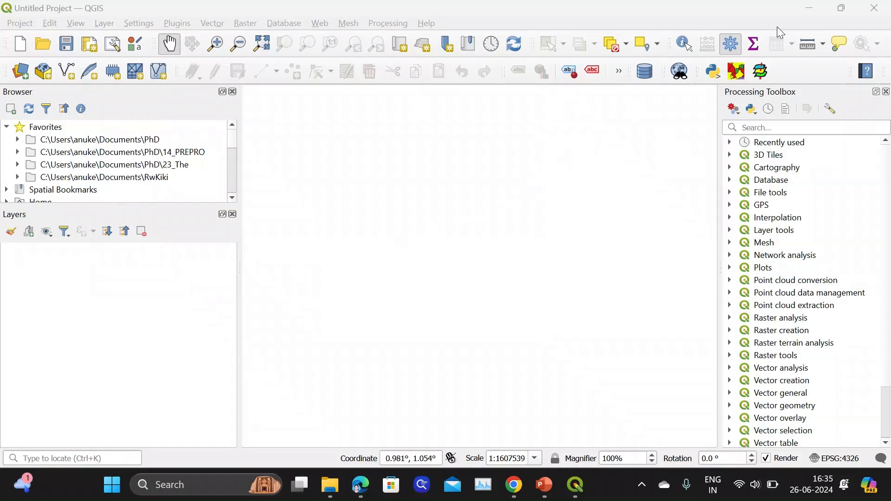
# Search Google in Chrome for 'imd pune'
pyautogui.click(512, 484)
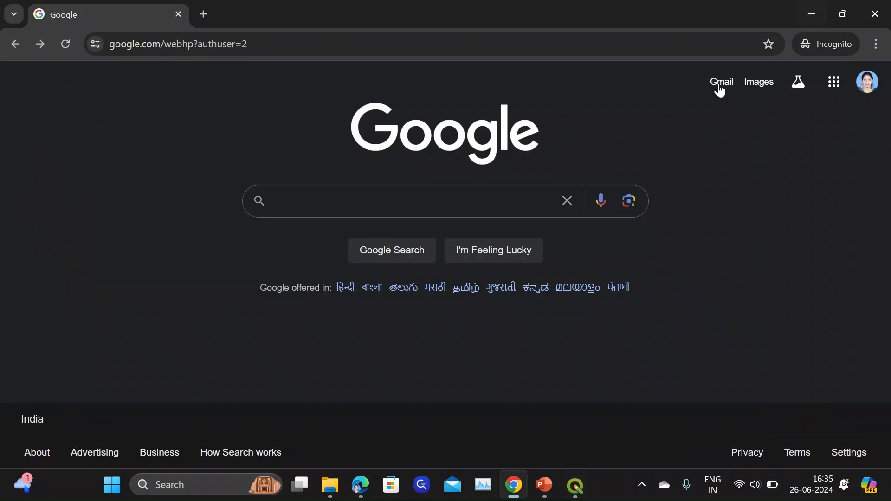
pyautogui.click(387, 200)
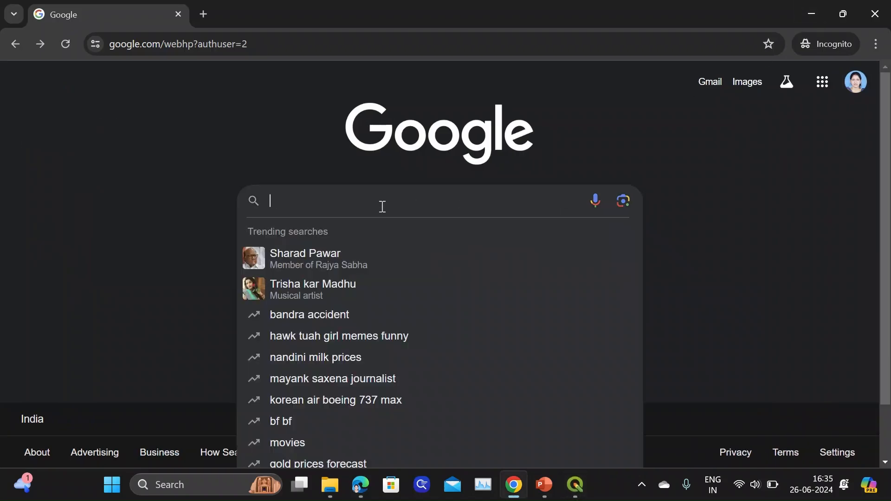
pyautogui.write('imd pune')
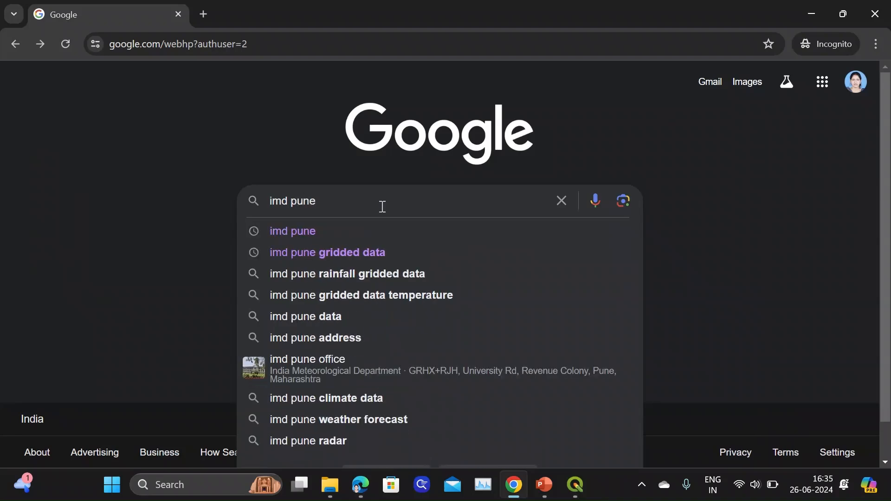
pyautogui.press('Enter')
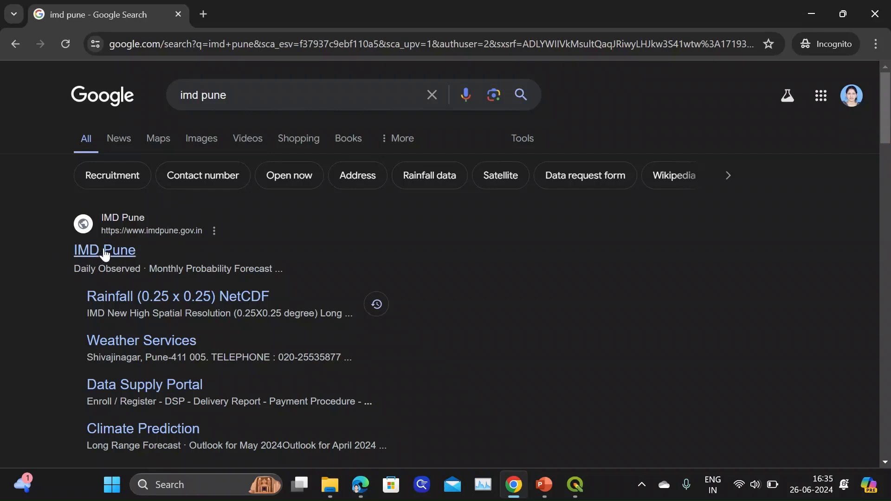
# Open the IMD Pune site's Climate Monitoring page and expand Gridded Data Archive
pyautogui.click(105, 250)
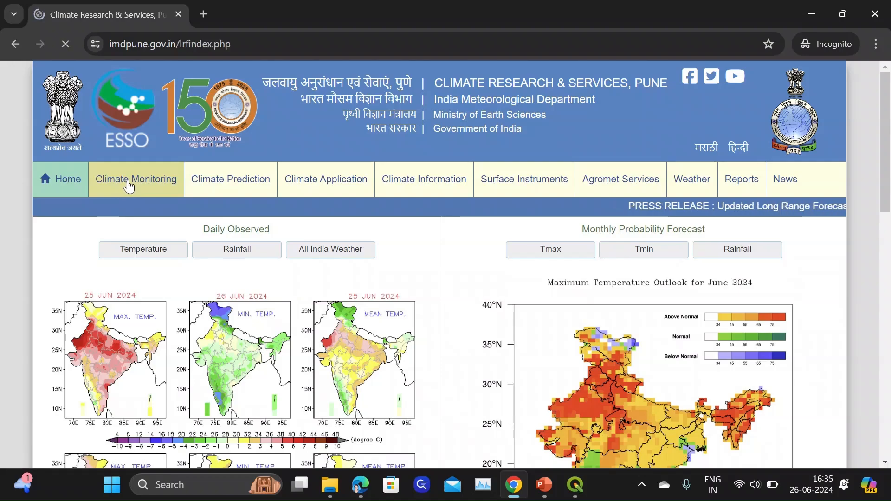
pyautogui.click(136, 179)
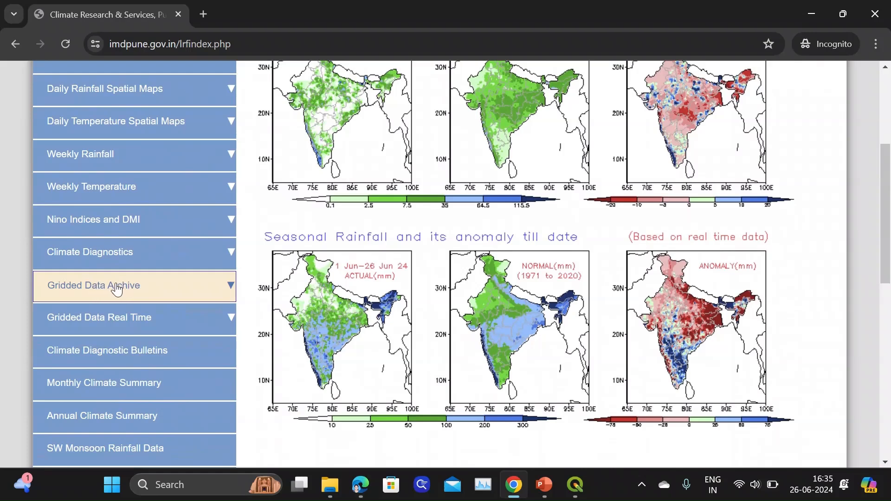
pyautogui.click(134, 285)
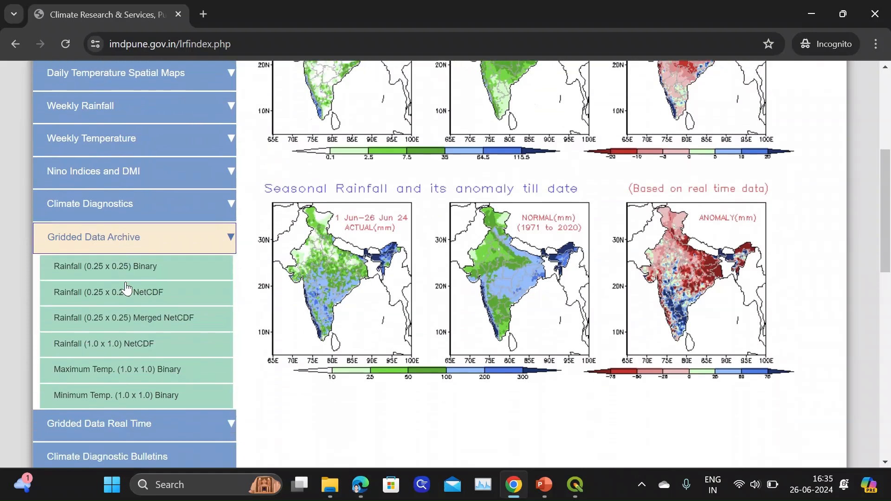
pyautogui.scroll(-3)
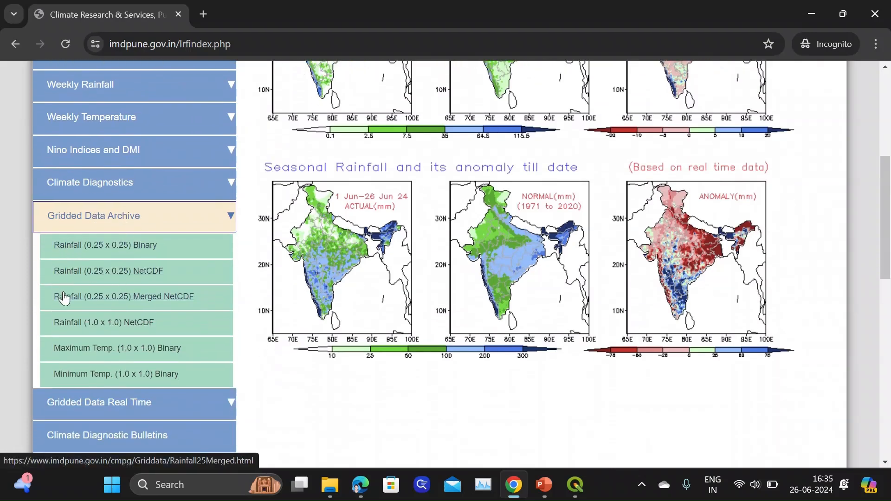
pyautogui.moveTo(97, 378)
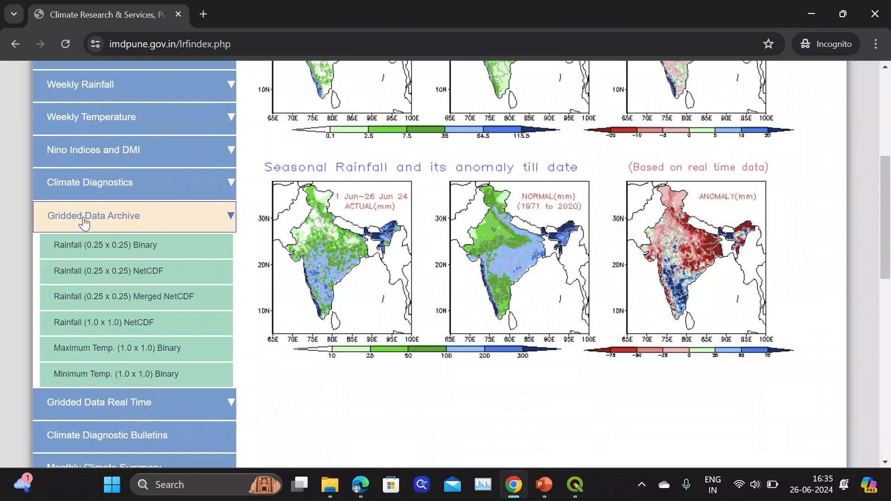
pyautogui.moveTo(170, 233)
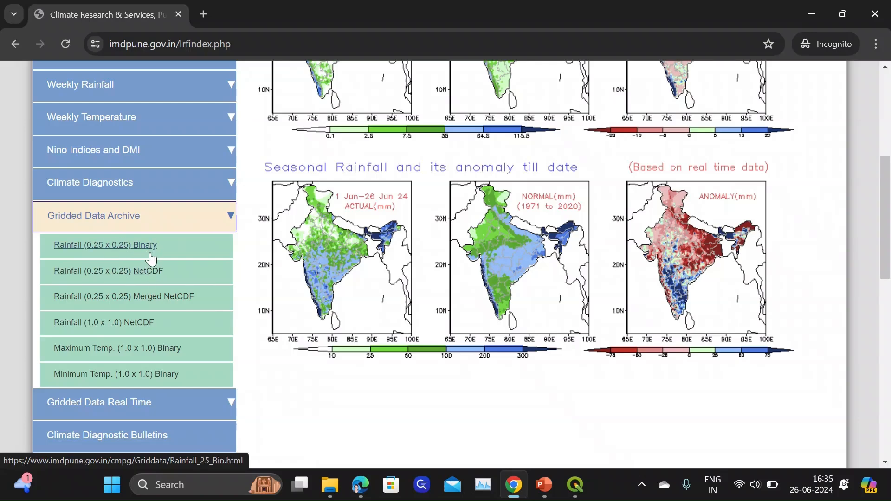
pyautogui.moveTo(149, 270)
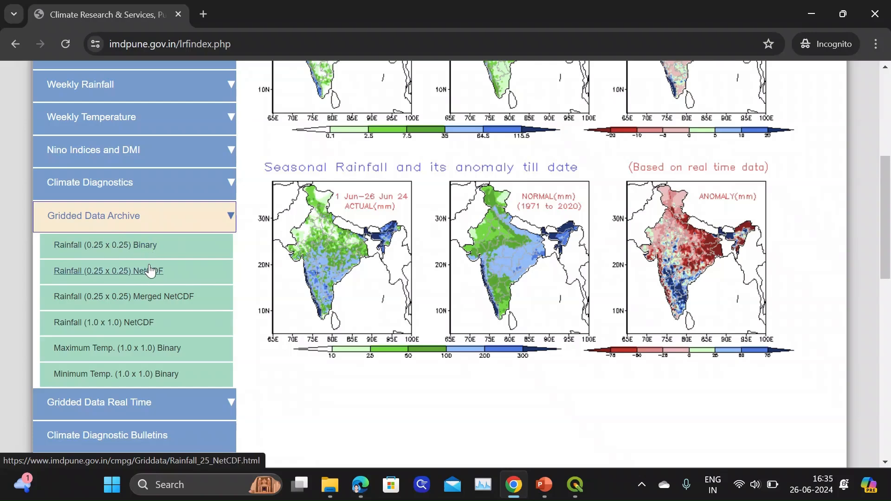
pyautogui.moveTo(152, 299)
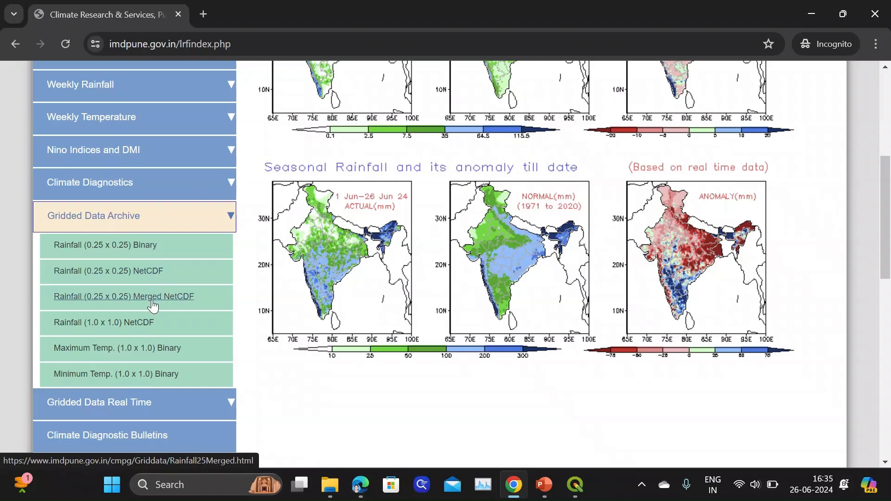
pyautogui.moveTo(171, 306)
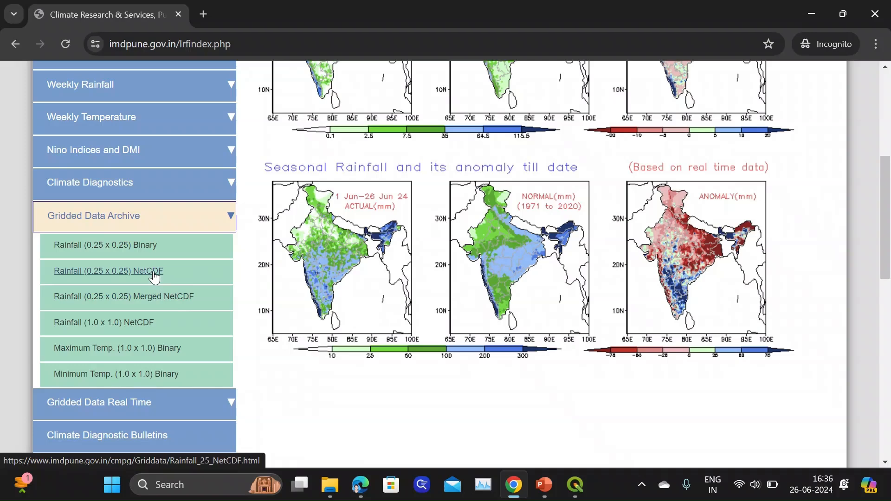
pyautogui.moveTo(108, 327)
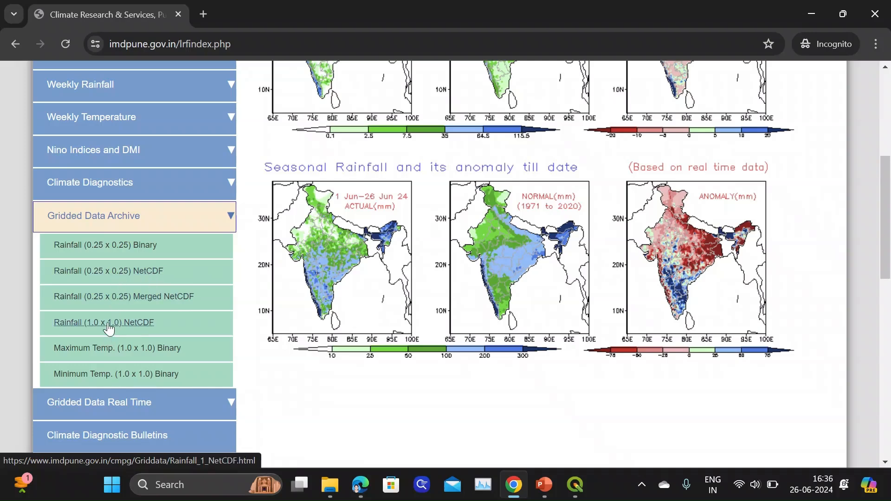
pyautogui.moveTo(108, 270)
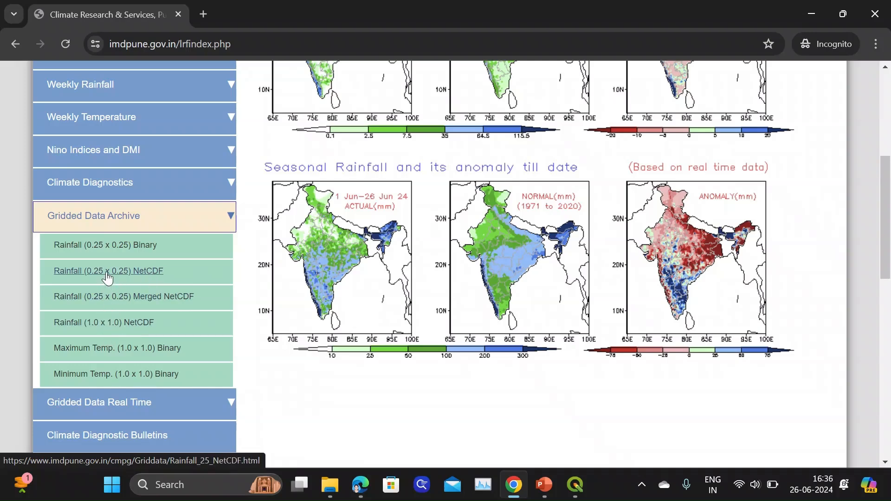
pyautogui.moveTo(104, 322)
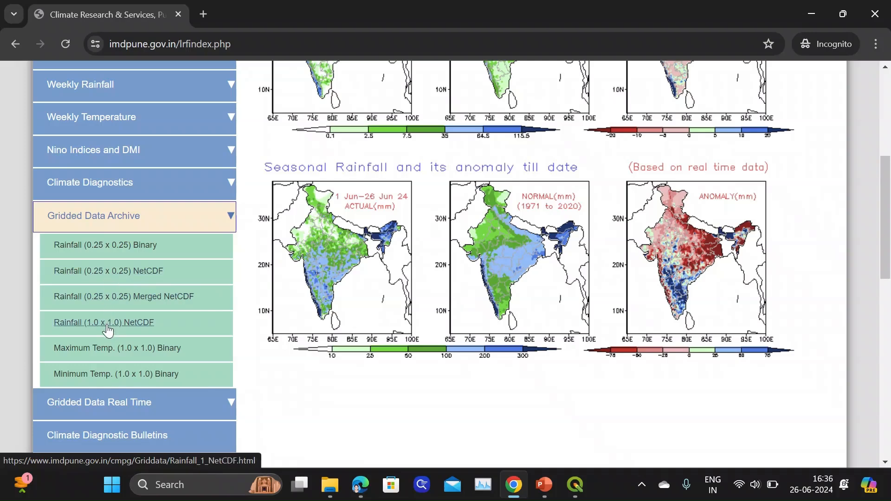
pyautogui.moveTo(109, 271)
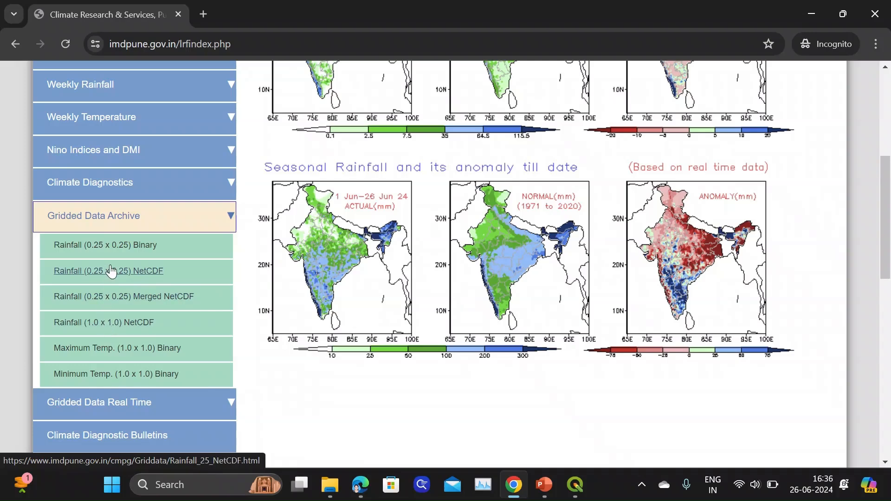
pyautogui.moveTo(124, 296)
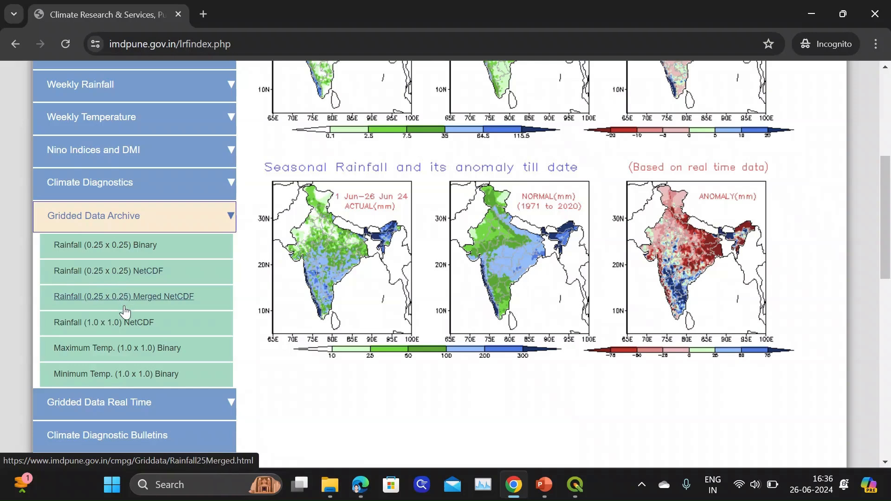
pyautogui.moveTo(123, 322)
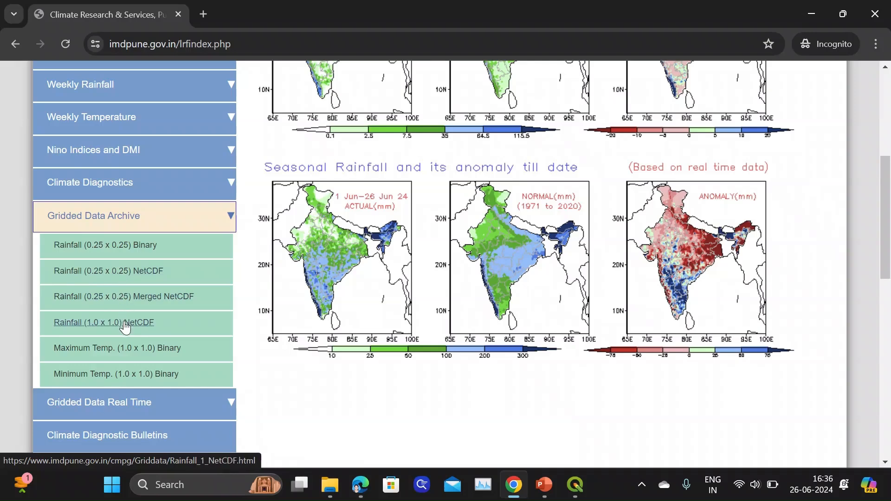
pyautogui.moveTo(108, 271)
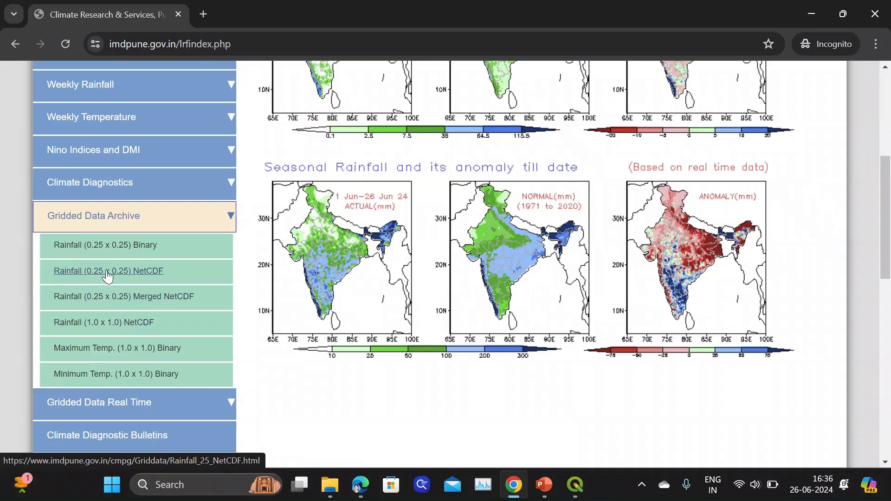
pyautogui.click(108, 270)
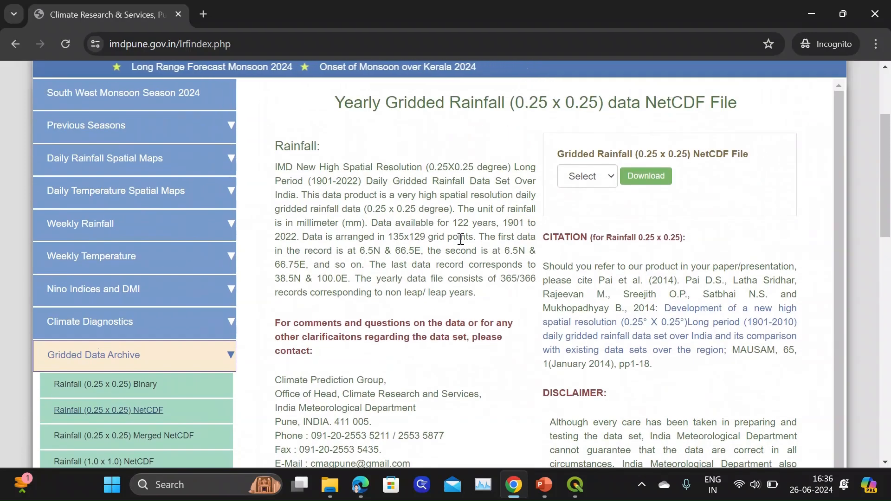
pyautogui.doubleClick(321, 180)
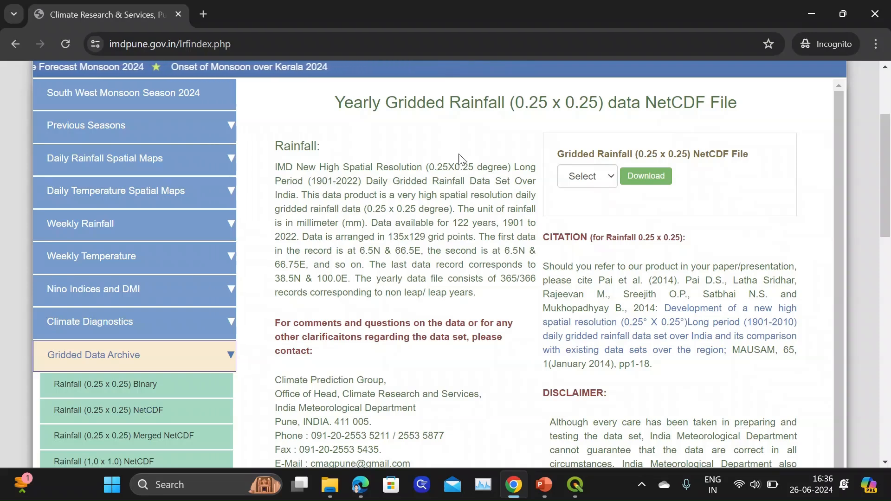
pyautogui.click(587, 176)
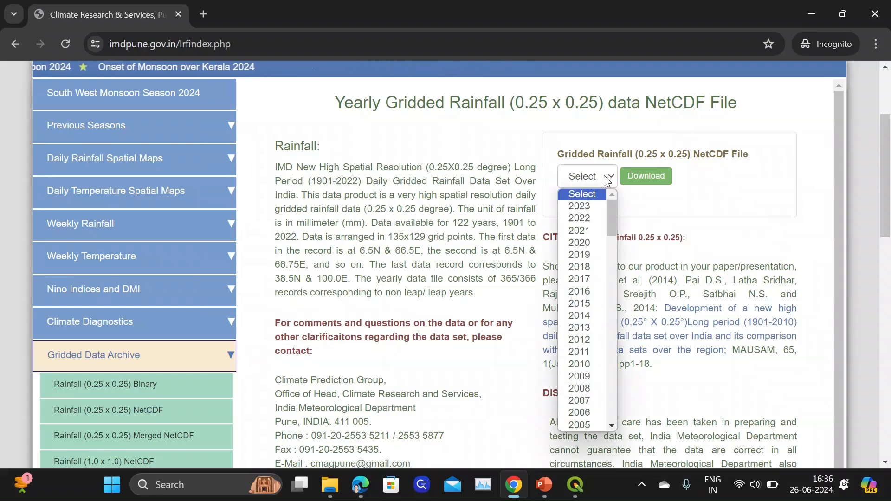
pyautogui.moveTo(579, 206)
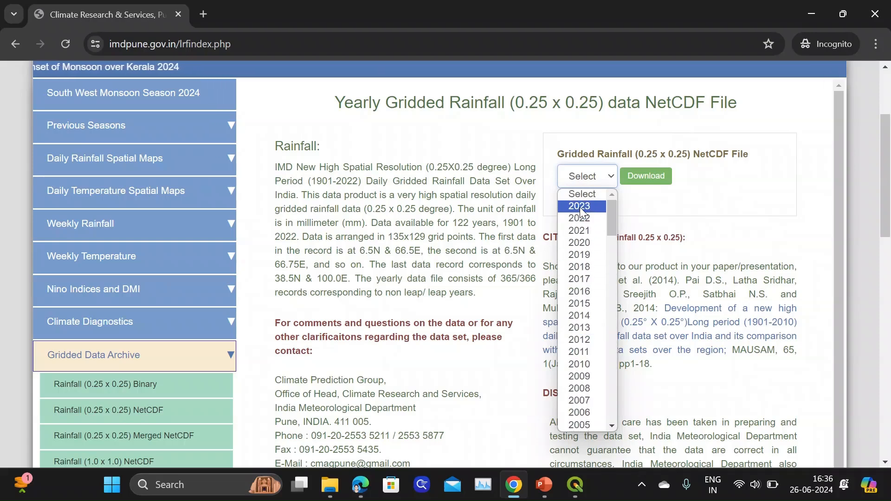
pyautogui.click(578, 205)
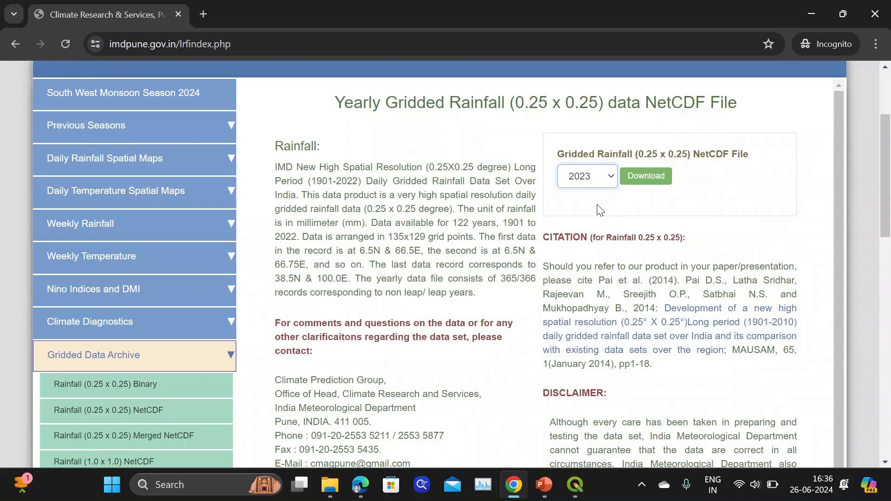
pyautogui.moveTo(636, 279)
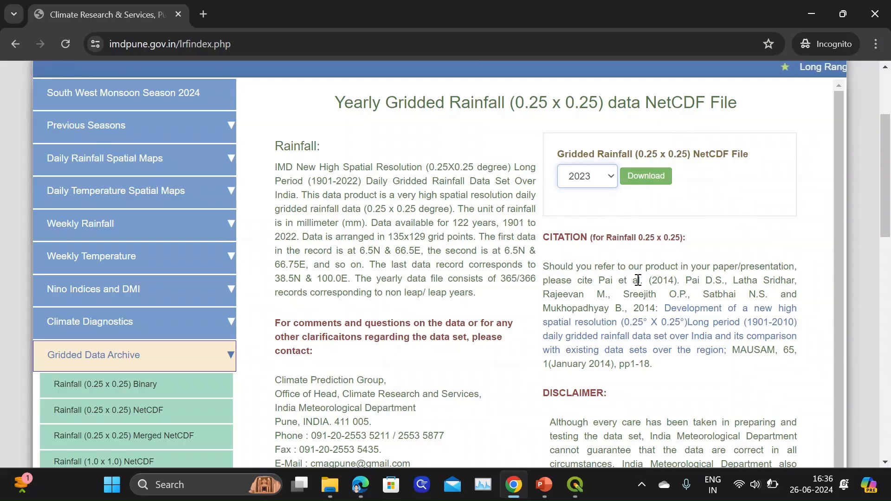
pyautogui.moveTo(598, 280); pyautogui.dragTo(676, 280)
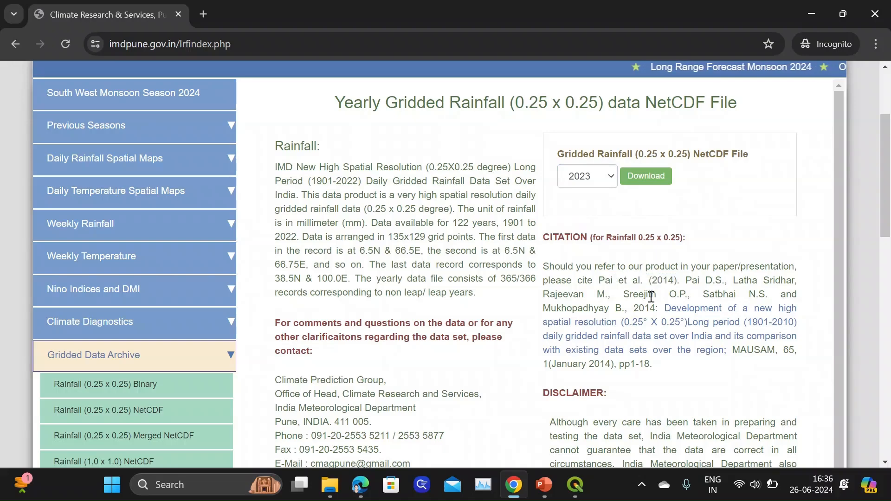
pyautogui.scroll(-3)
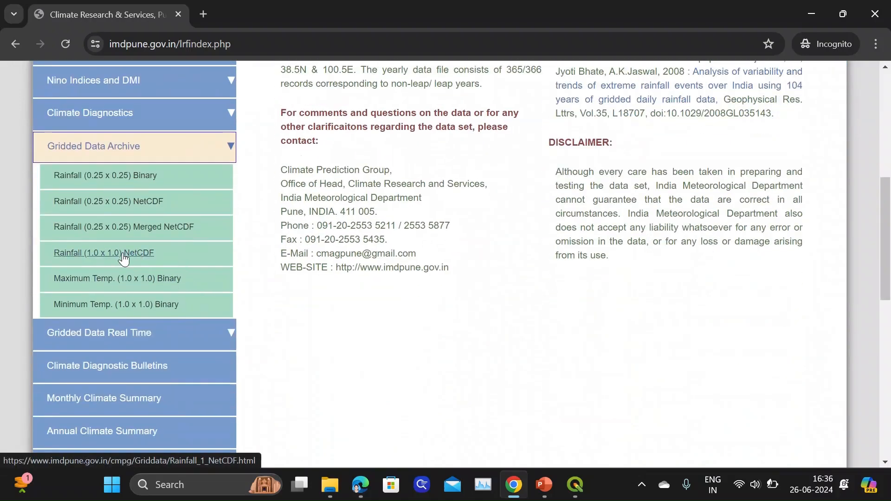
# View the Rainfall (1.0 x 1.0) NetCDF page, then minimize Chrome
pyautogui.click(103, 253)
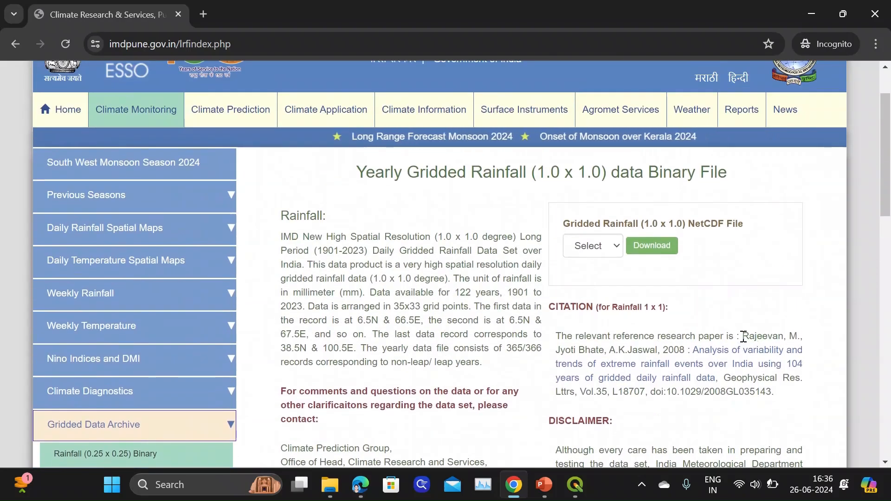
pyautogui.moveTo(742, 335); pyautogui.dragTo(686, 350)
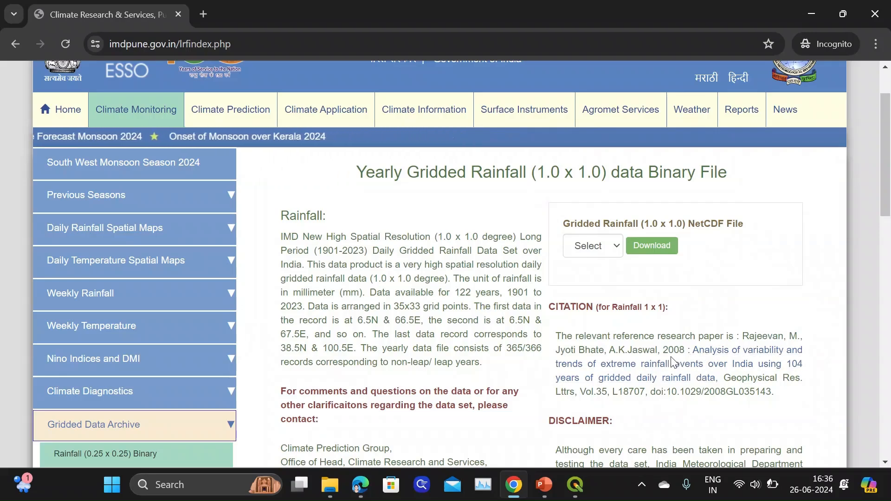
pyautogui.scroll(-3)
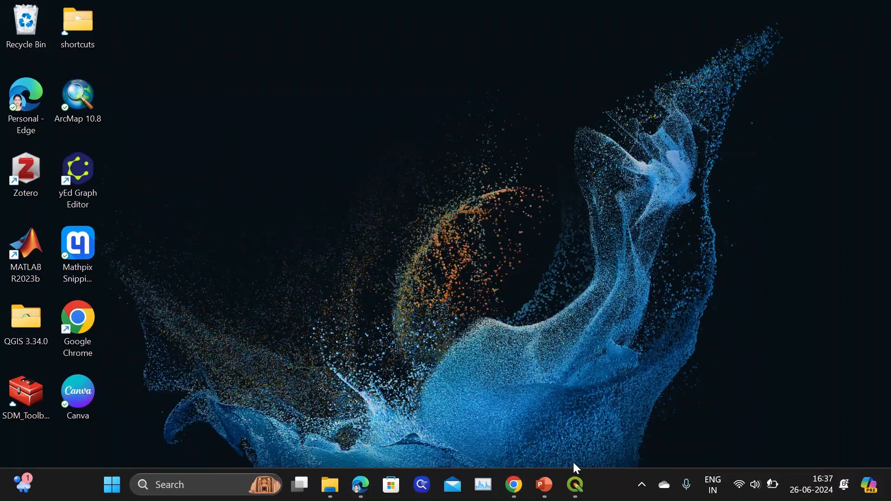
# Bring QGIS forward and choose Layer > Add Layer > Add Raster Layer
pyautogui.click(574, 485)
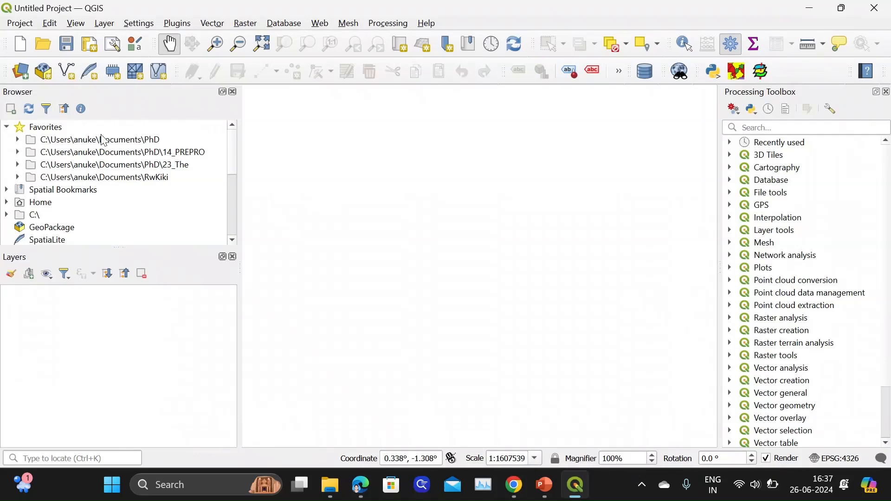
pyautogui.moveTo(104, 27)
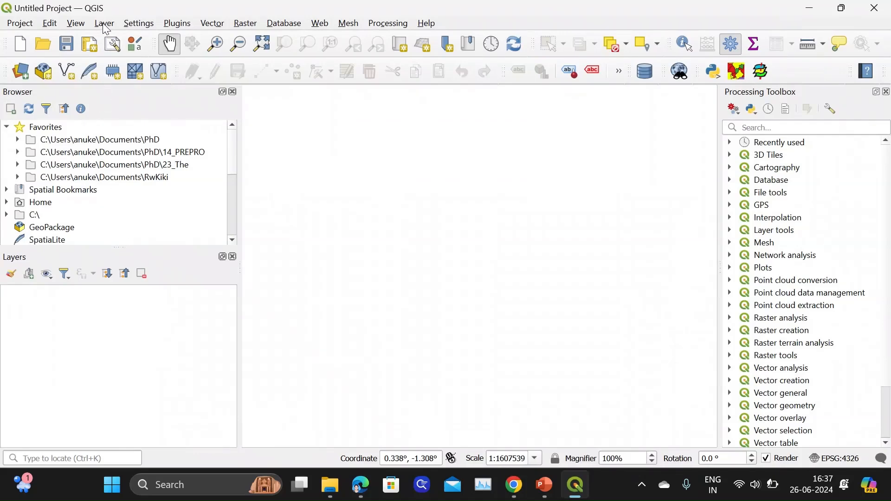
pyautogui.click(103, 23)
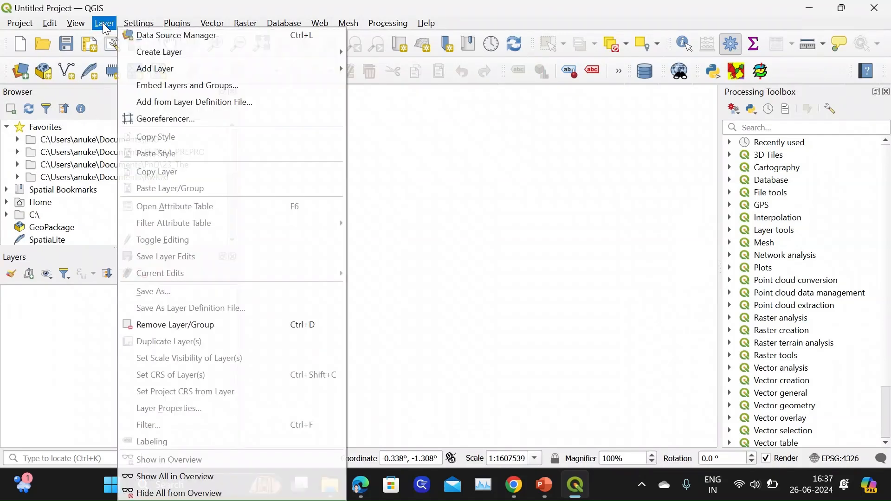
pyautogui.moveTo(155, 68)
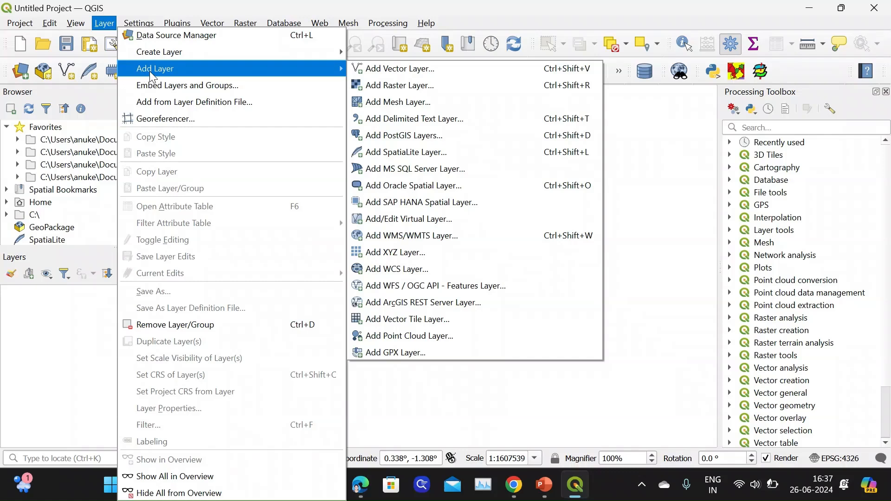
pyautogui.moveTo(253, 73)
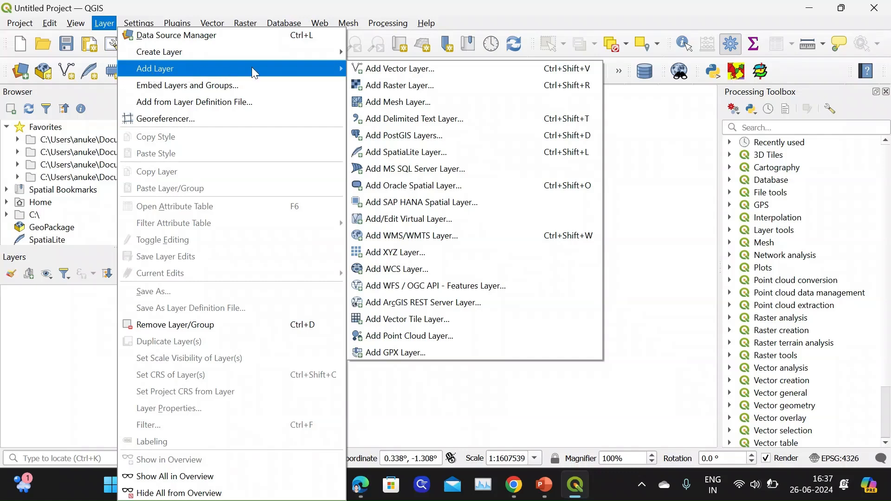
pyautogui.moveTo(400, 69)
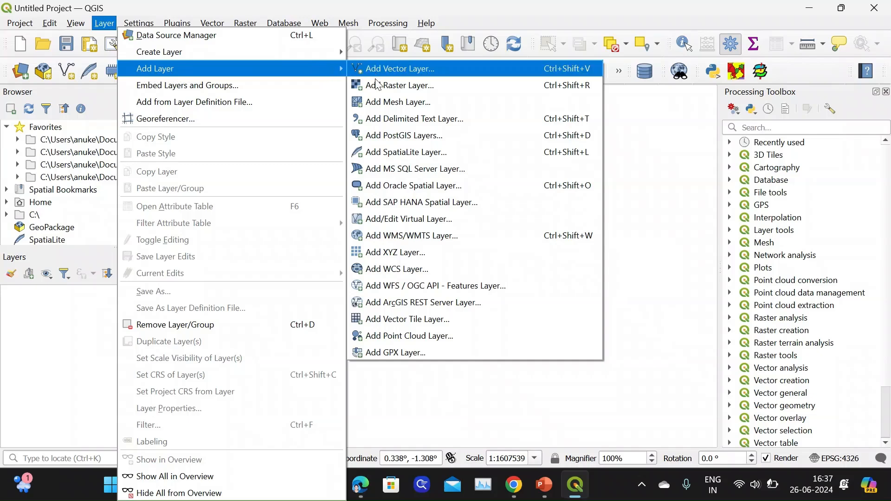
pyautogui.moveTo(380, 118)
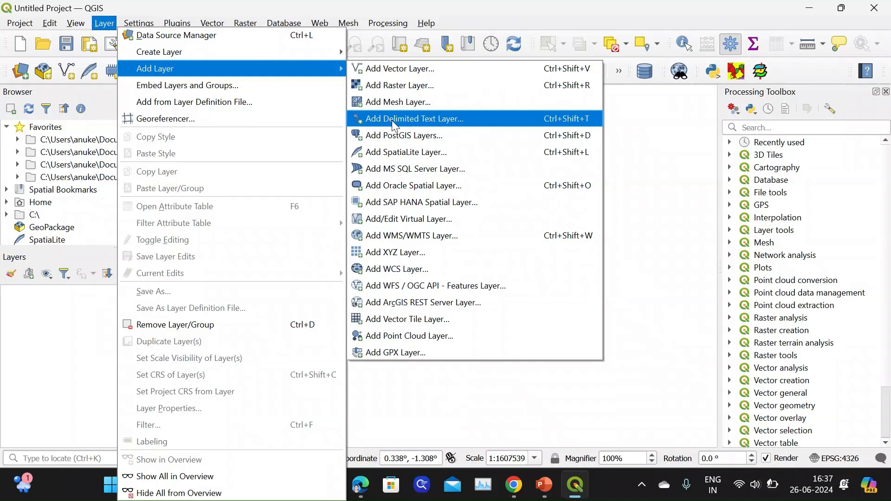
pyautogui.moveTo(420, 169)
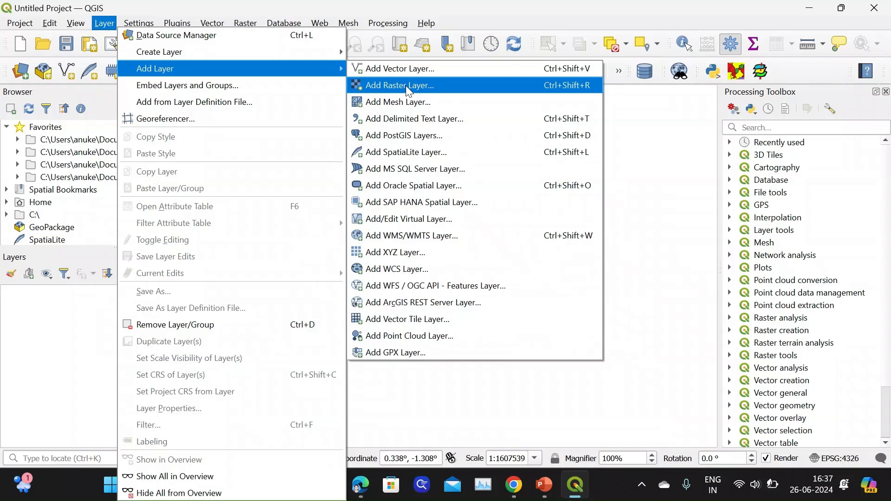
pyautogui.moveTo(405, 92)
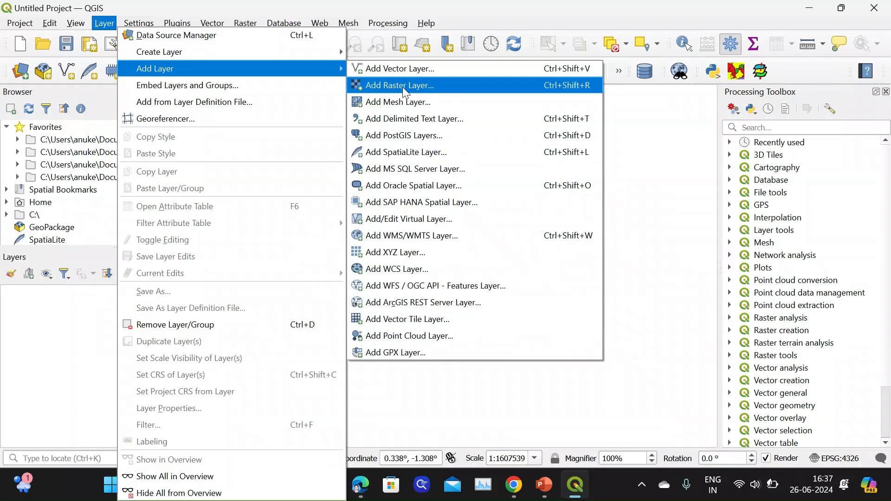
pyautogui.moveTo(405, 91)
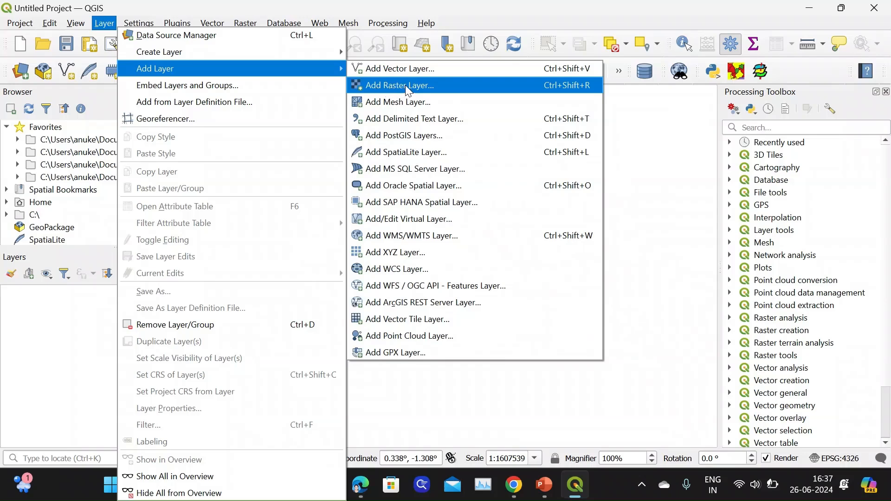
pyautogui.click(399, 85)
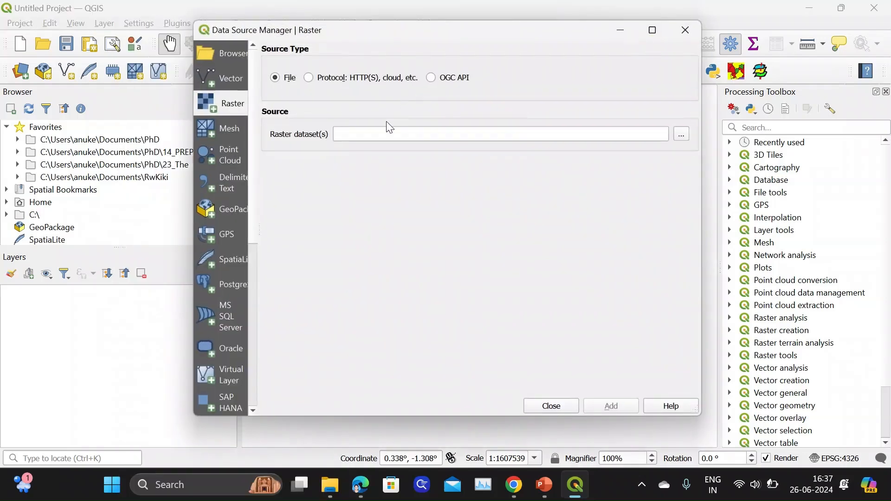
pyautogui.moveTo(667, 148)
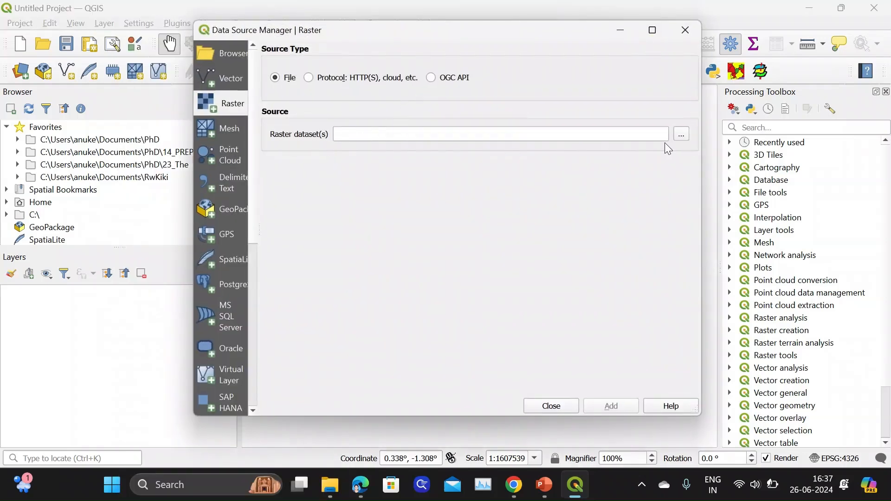
# Load RF25_ind2023_rfp25.nc as a raster layer and close the Data Source Manager
pyautogui.click(680, 135)
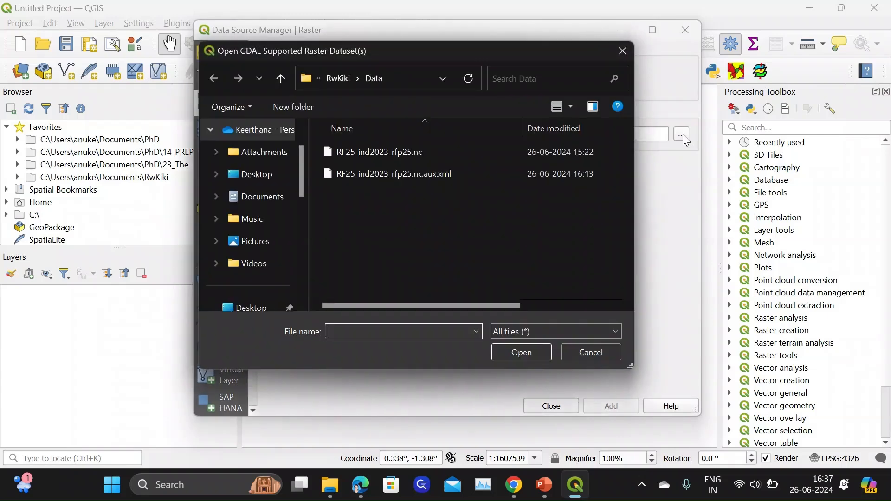
pyautogui.click(379, 151)
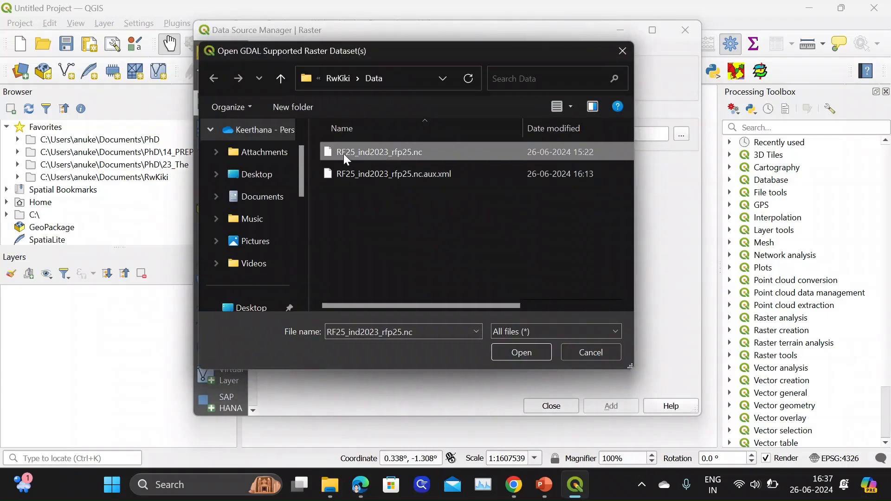
pyautogui.moveTo(385, 162)
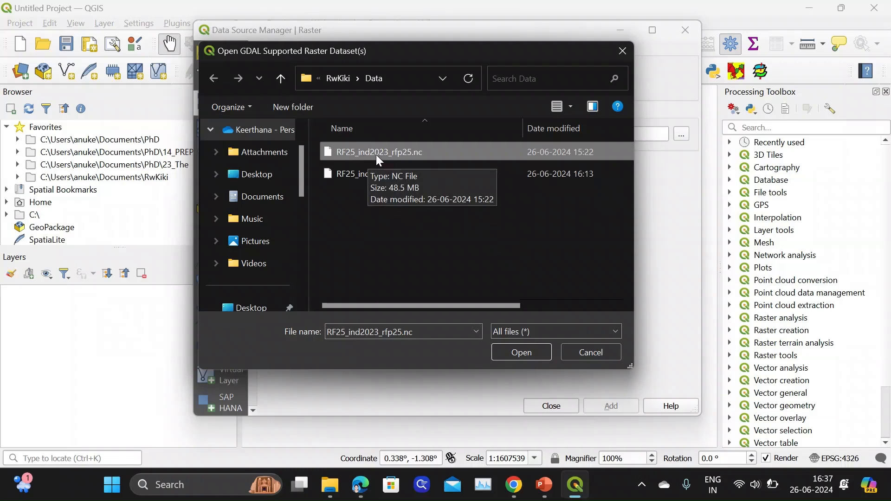
pyautogui.moveTo(580, 333)
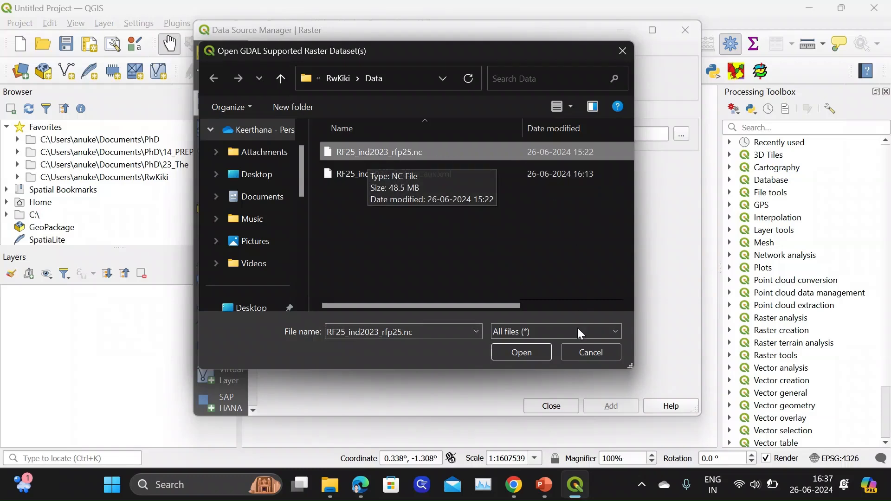
pyautogui.click(520, 352)
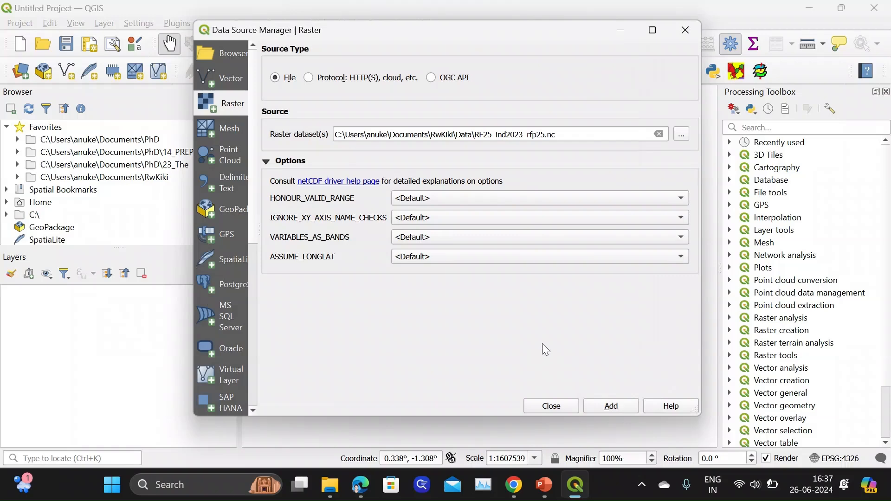
pyautogui.click(610, 405)
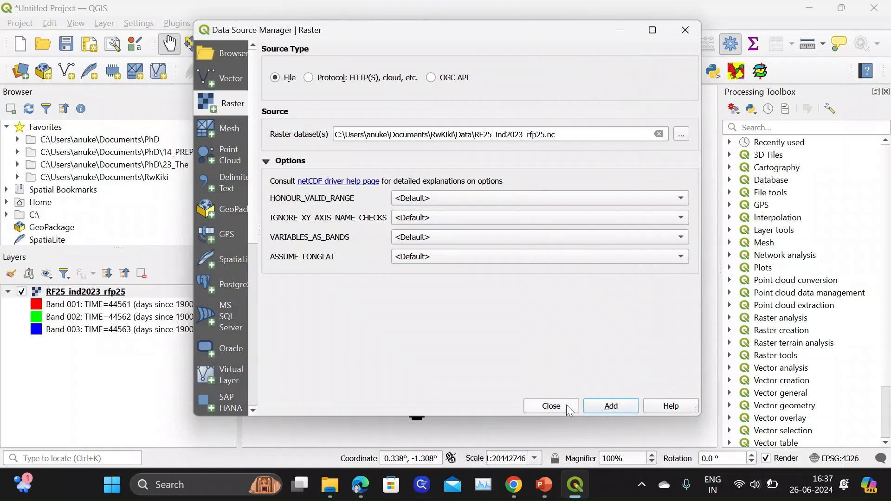
pyautogui.click(549, 406)
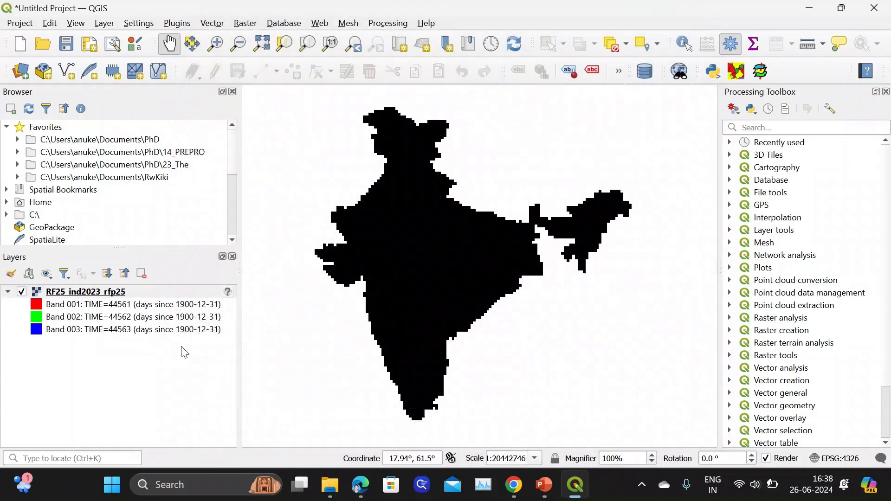
# Style the rainfall layer as Singleband pseudocolor on Band 001
pyautogui.rightClick(84, 292)
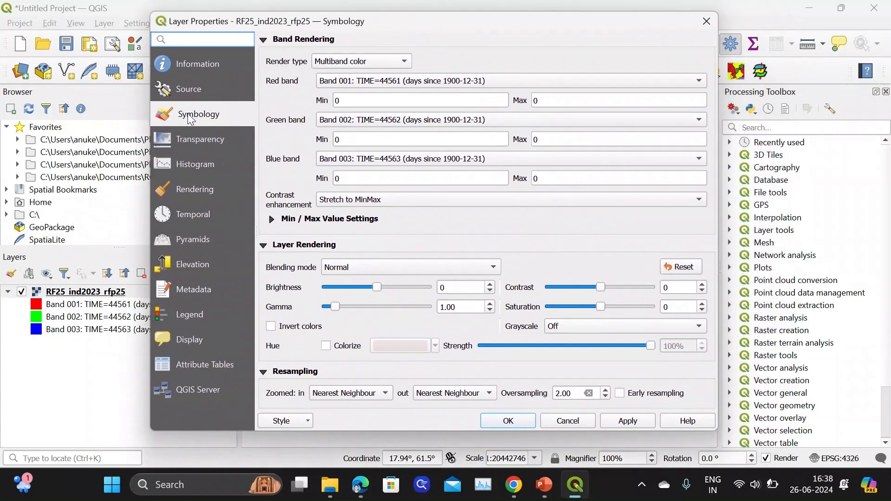
pyautogui.click(361, 61)
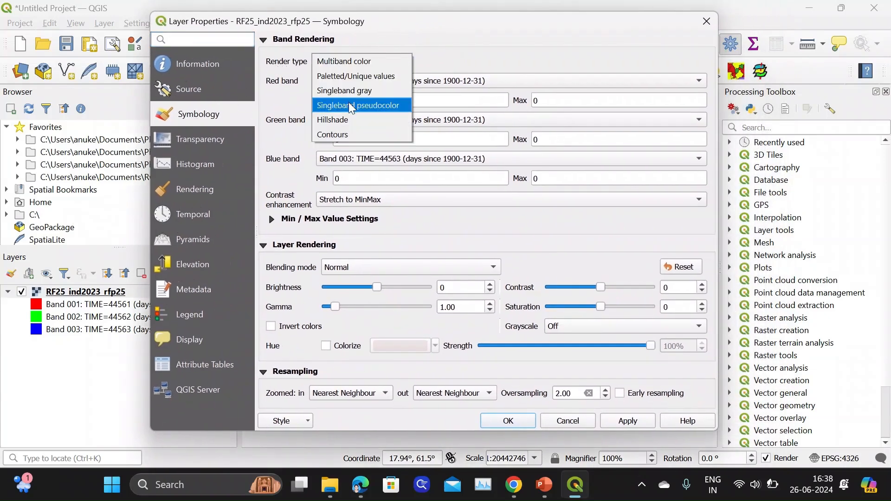
pyautogui.click(358, 105)
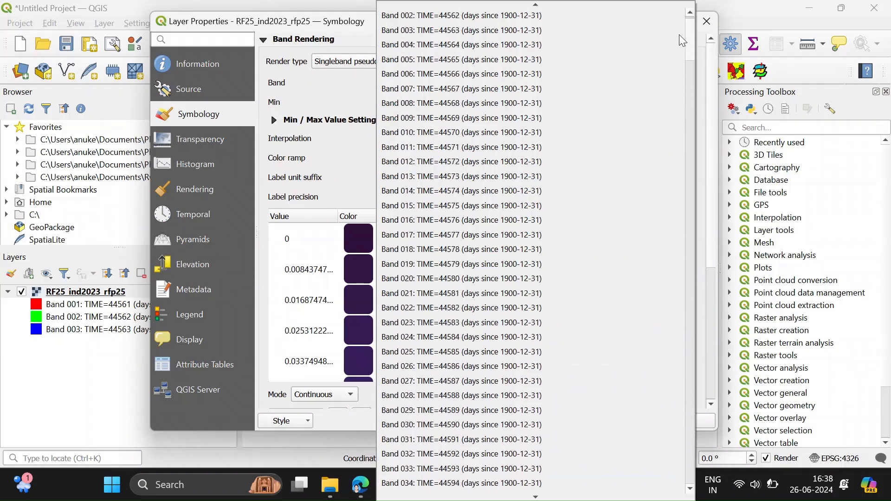
pyautogui.click(460, 117)
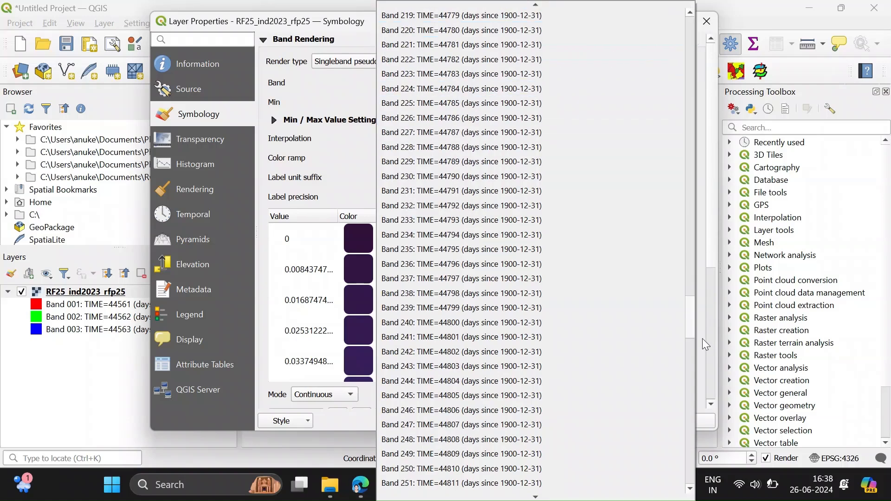
pyautogui.scroll(-3)
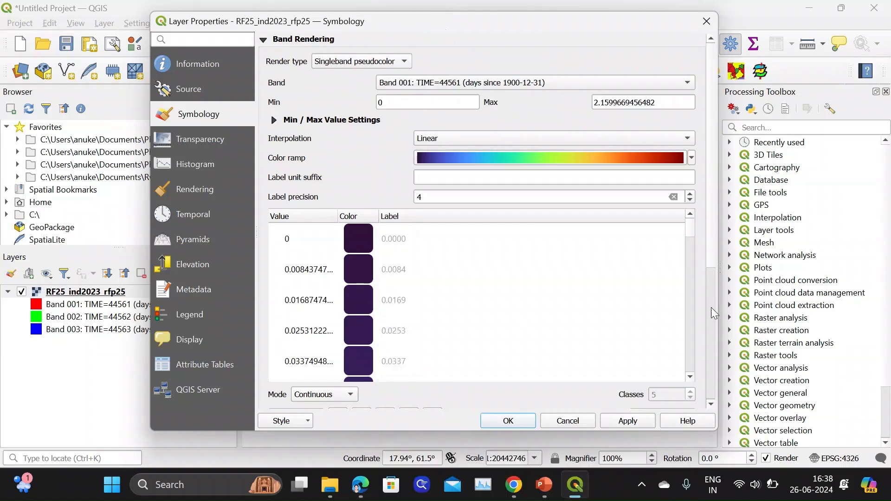
pyautogui.scroll(-3)
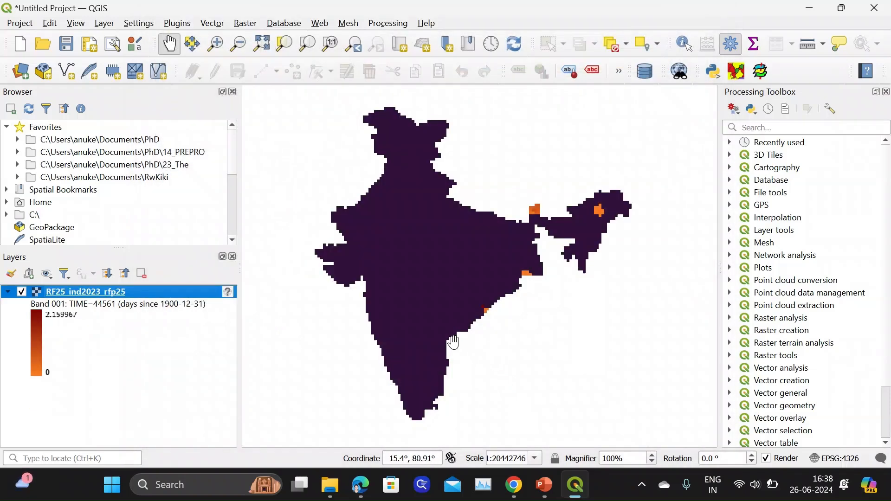
pyautogui.moveTo(481, 302)
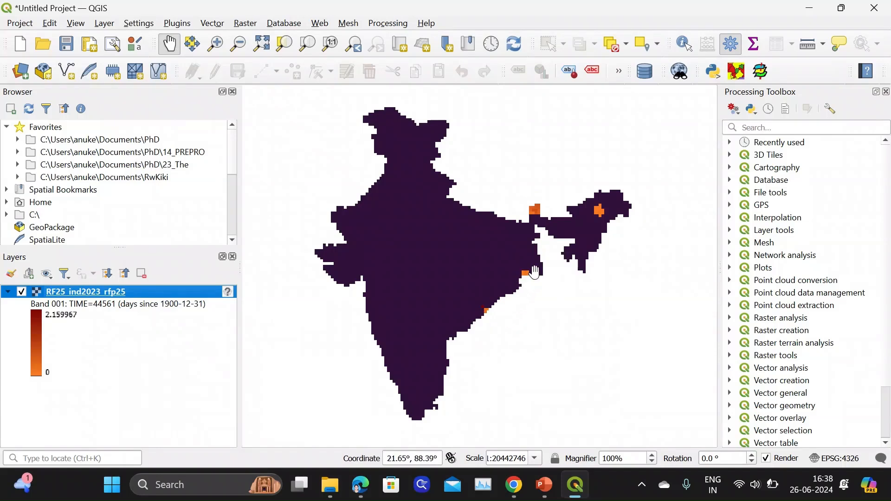
pyautogui.moveTo(608, 196)
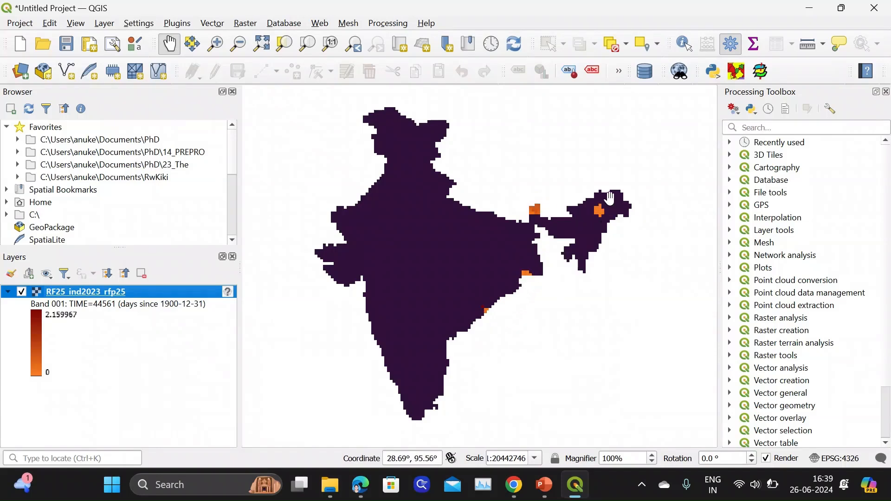
pyautogui.moveTo(544, 490)
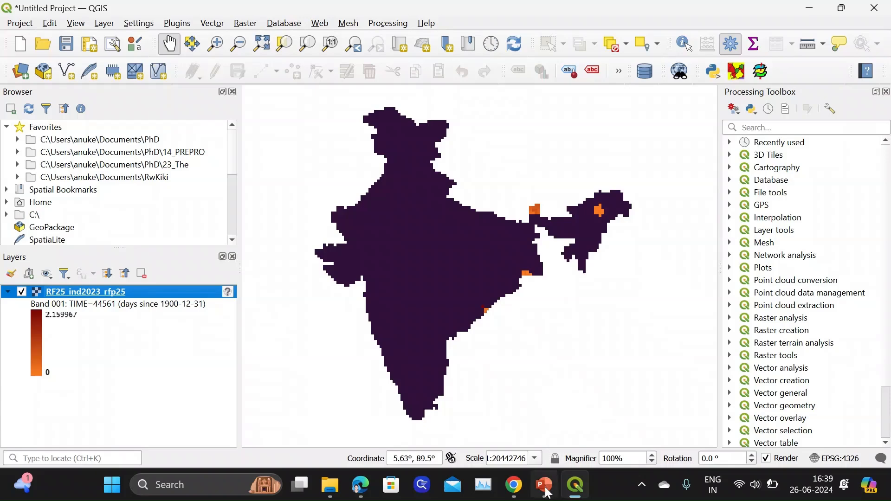
pyautogui.click(542, 484)
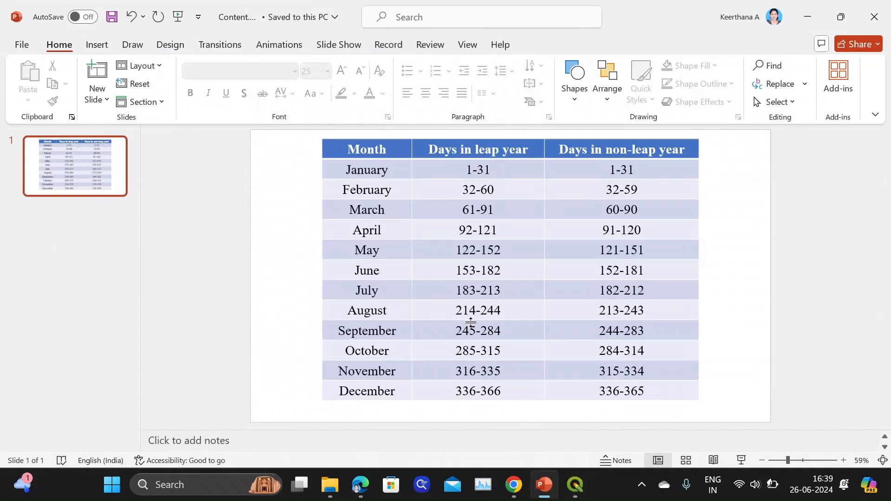
pyautogui.moveTo(484, 361)
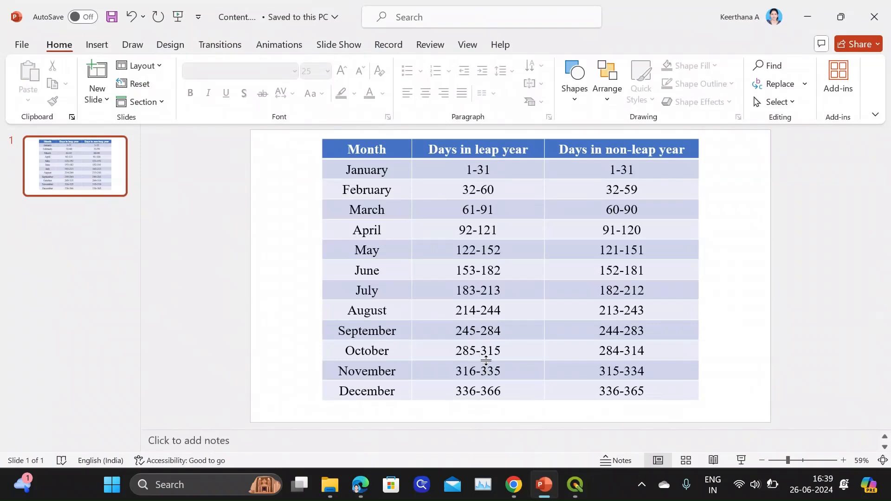
pyautogui.moveTo(385, 273)
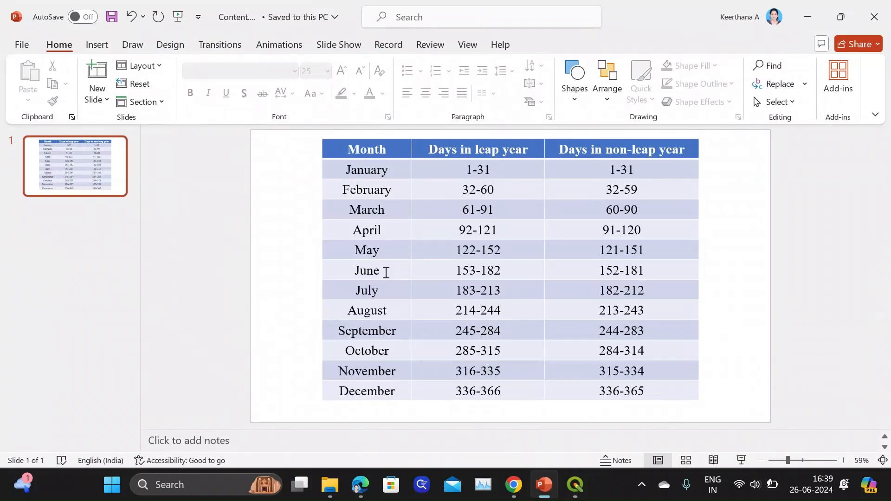
pyautogui.moveTo(477, 270); pyautogui.dragTo(477, 289)
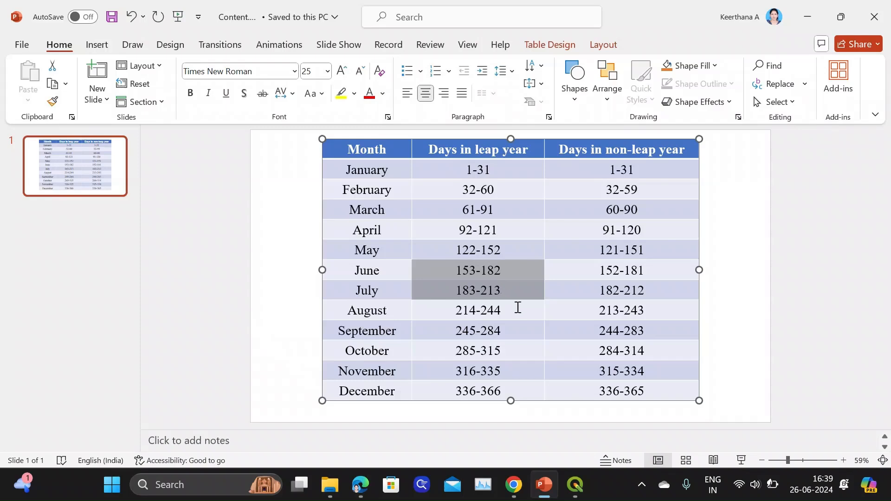
pyautogui.moveTo(477, 270); pyautogui.dragTo(619, 370)
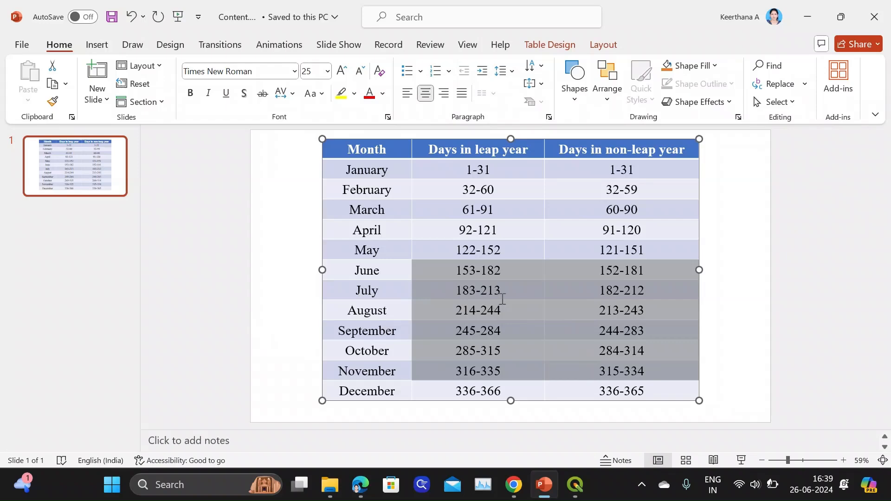
pyautogui.click(573, 490)
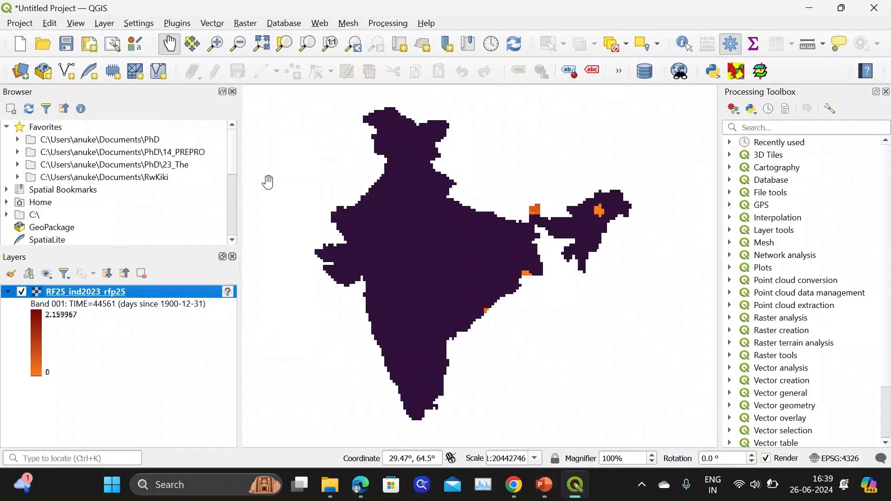
# Render the rainfall layer from Band 200 in Quantile mode with 5 classes
pyautogui.rightClick(83, 291)
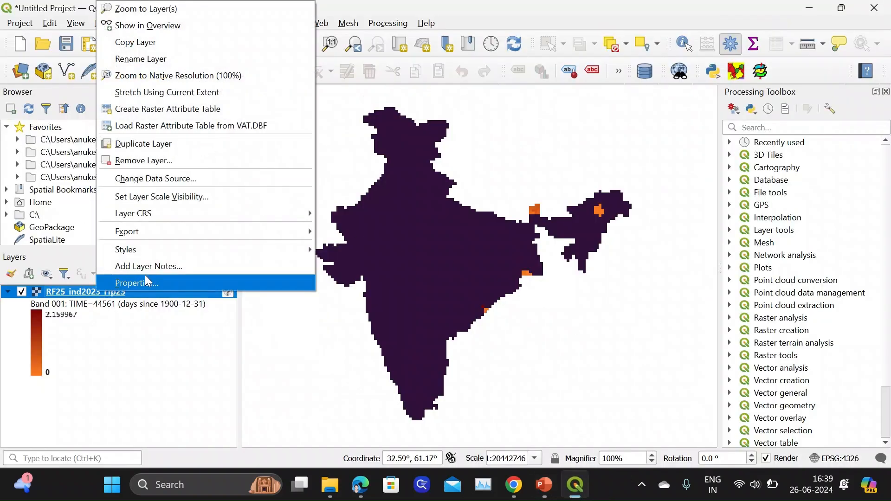
pyautogui.click(136, 283)
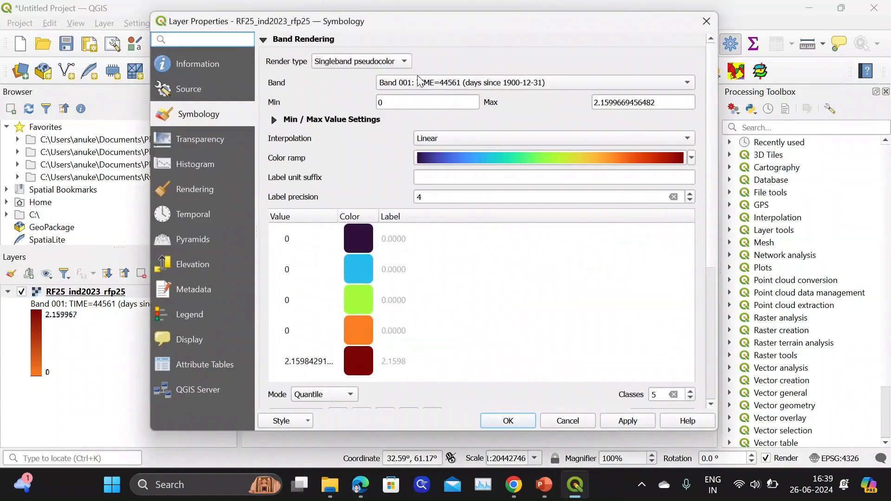
pyautogui.click(685, 82)
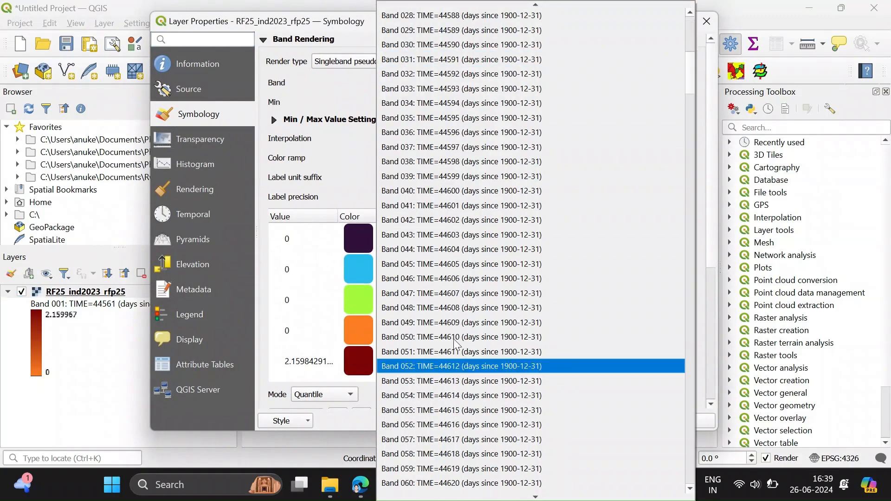
pyautogui.scroll(-3)
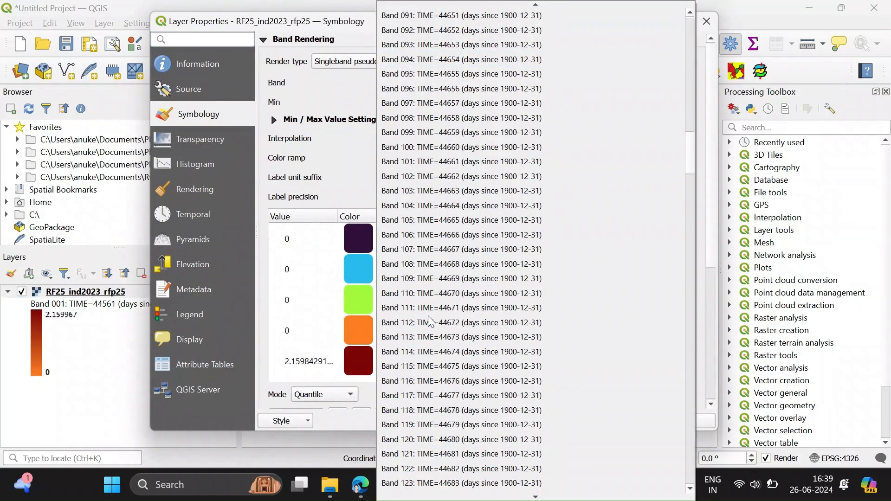
pyautogui.scroll(-3)
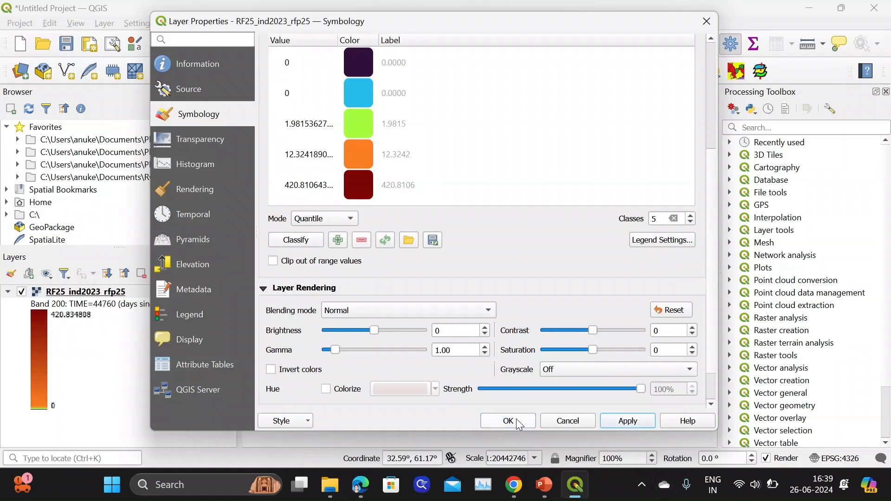
pyautogui.click(506, 421)
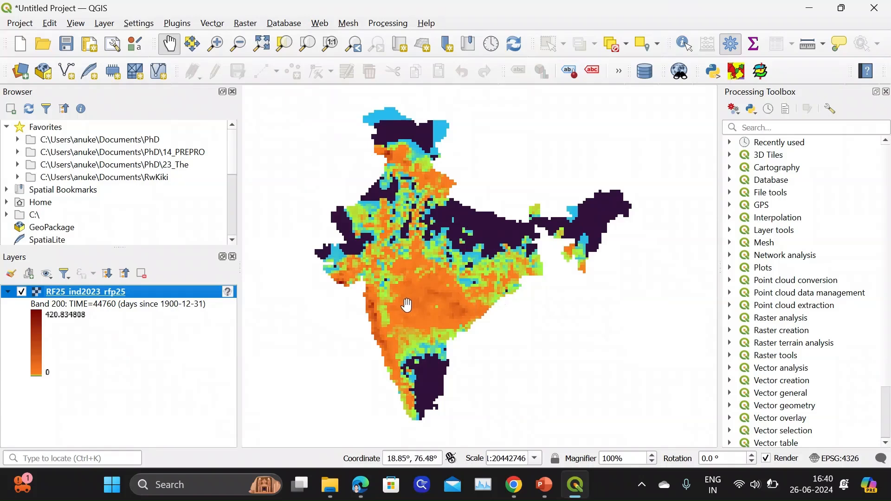
pyautogui.moveTo(514, 351)
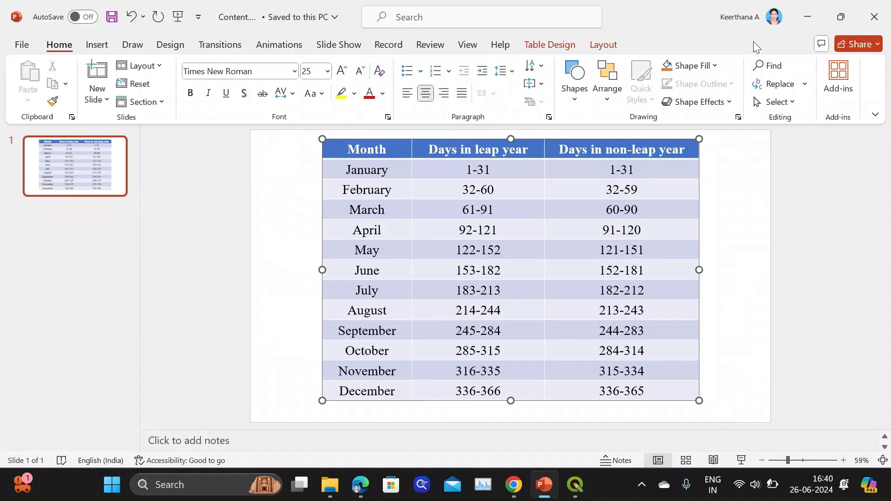
pyautogui.moveTo(558, 223)
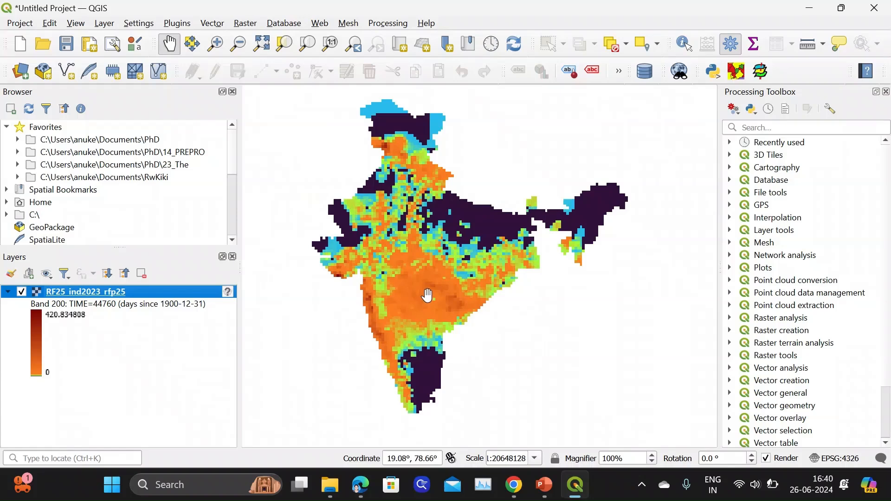
pyautogui.moveTo(427, 295)
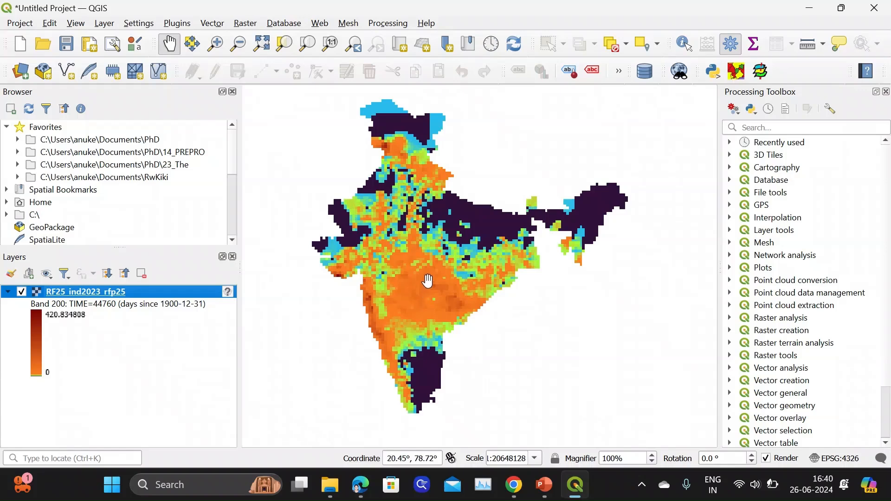
pyautogui.moveTo(394, 185)
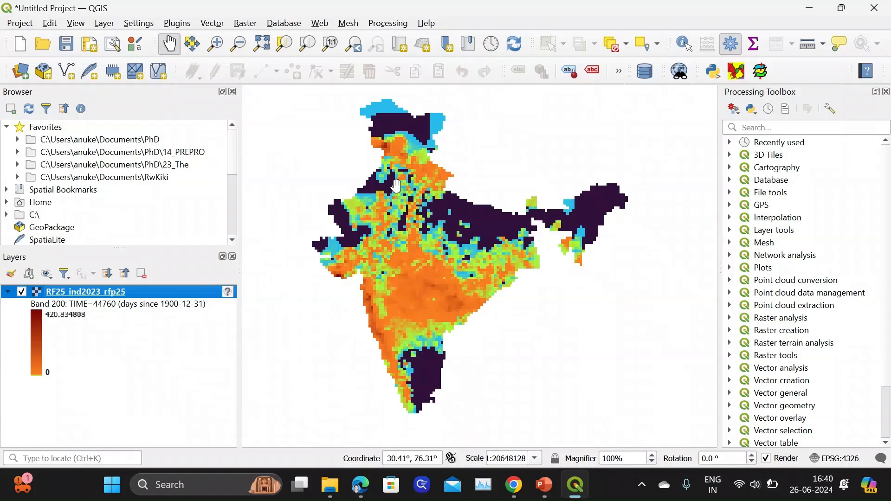
pyautogui.moveTo(560, 338)
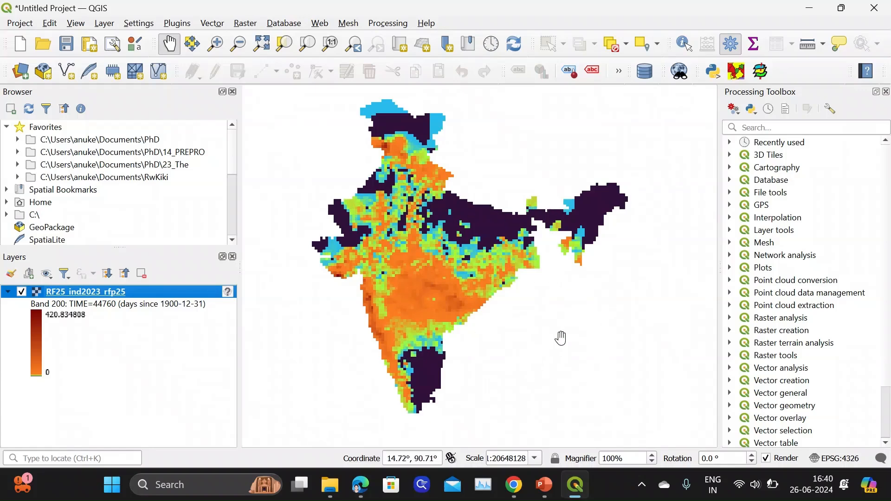
pyautogui.moveTo(541, 330)
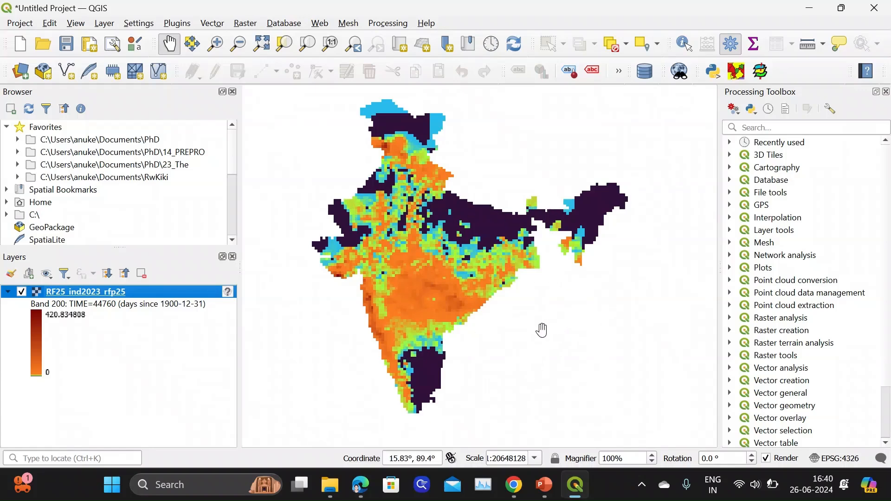